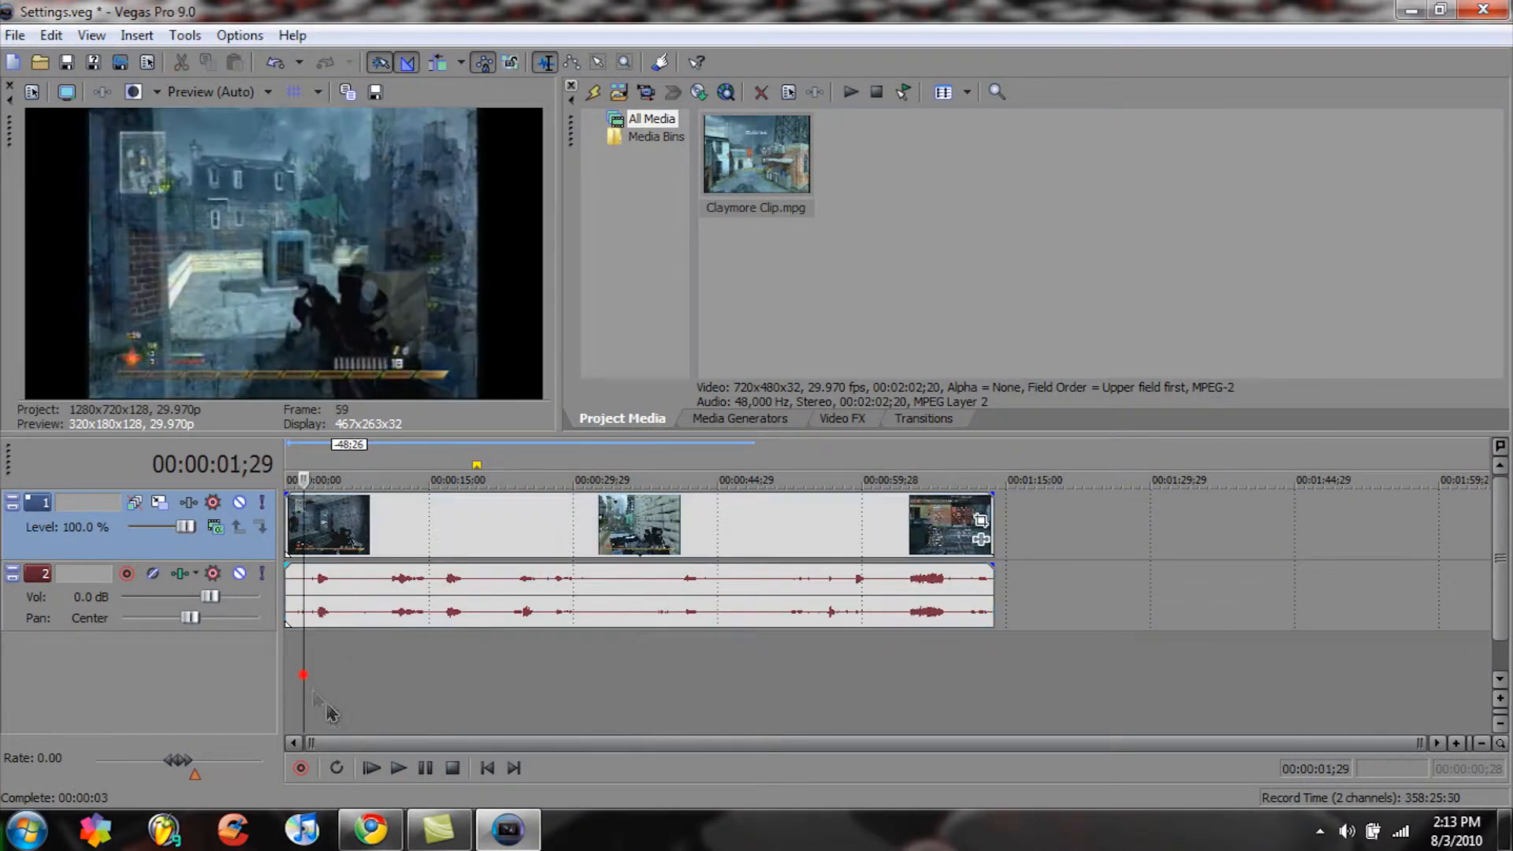
Play back the opening seconds of the timeline, then pause
left_click(398, 767)
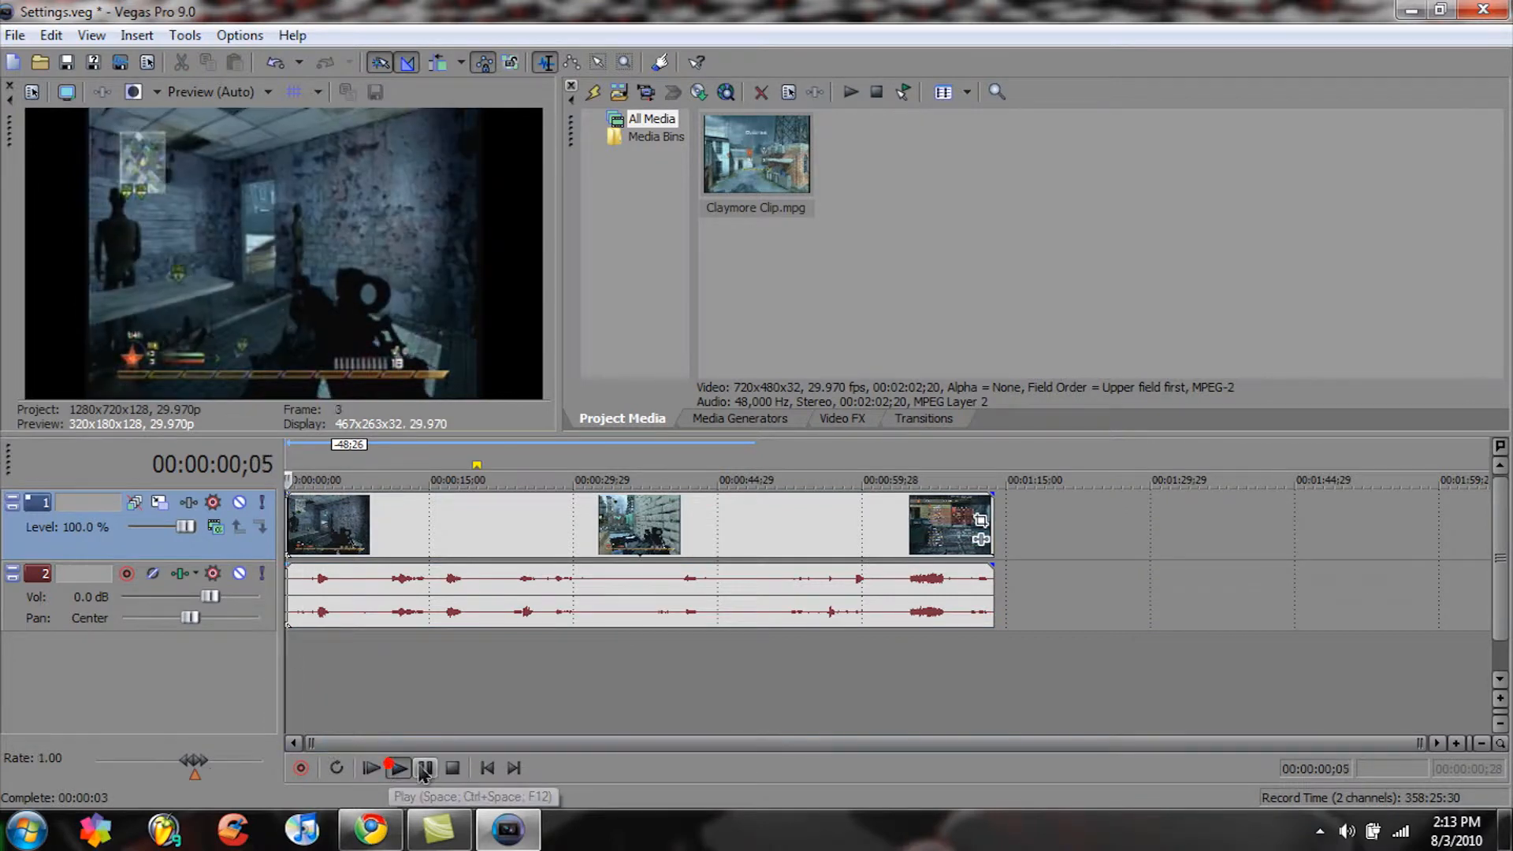
left_click(398, 767)
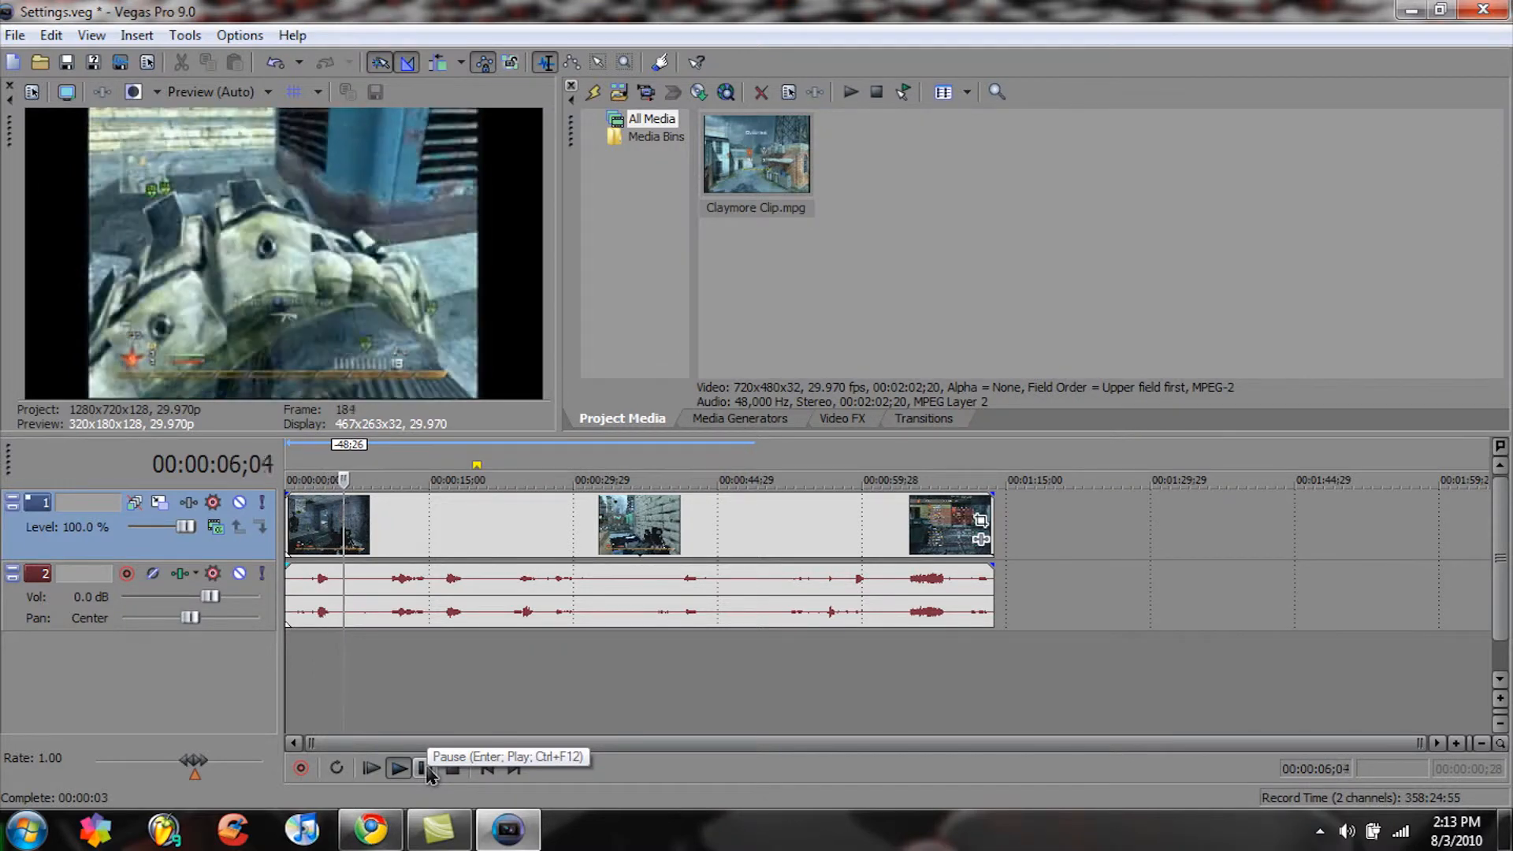
left_click(425, 767)
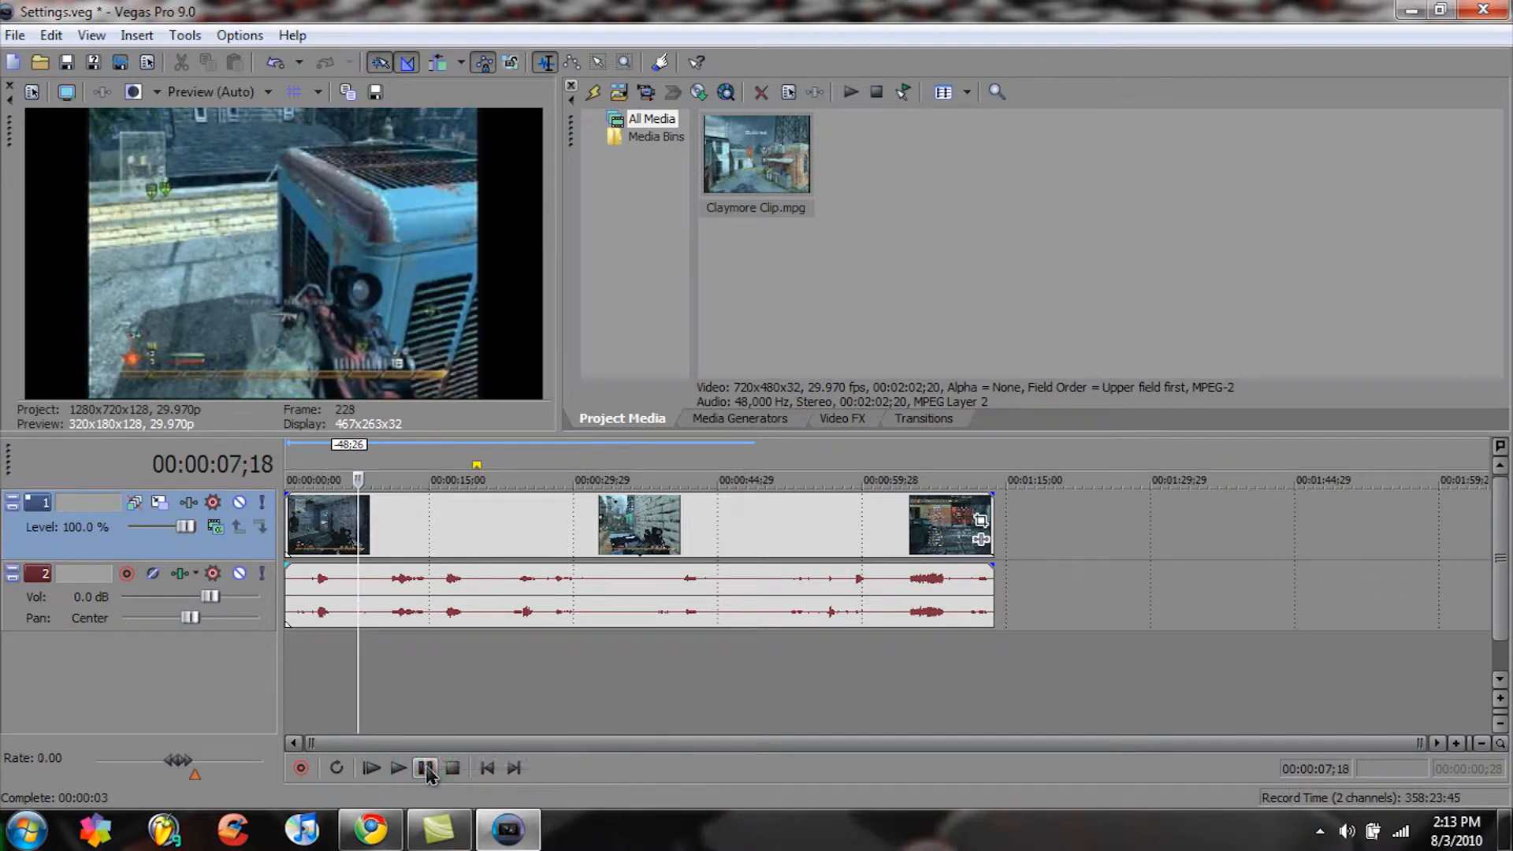
left_click(425, 767)
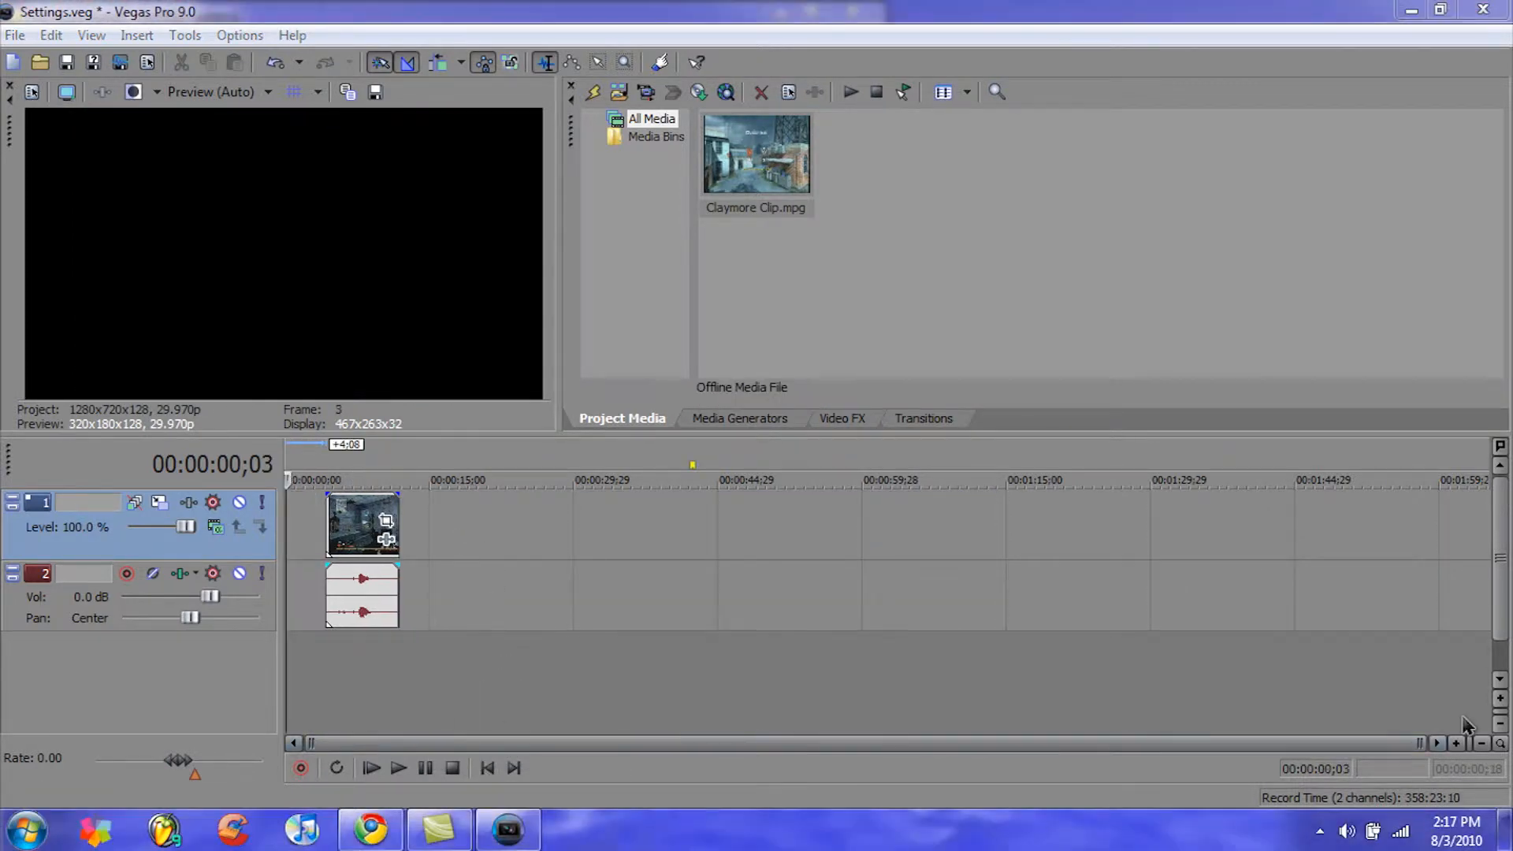
mouse_move(971, 570)
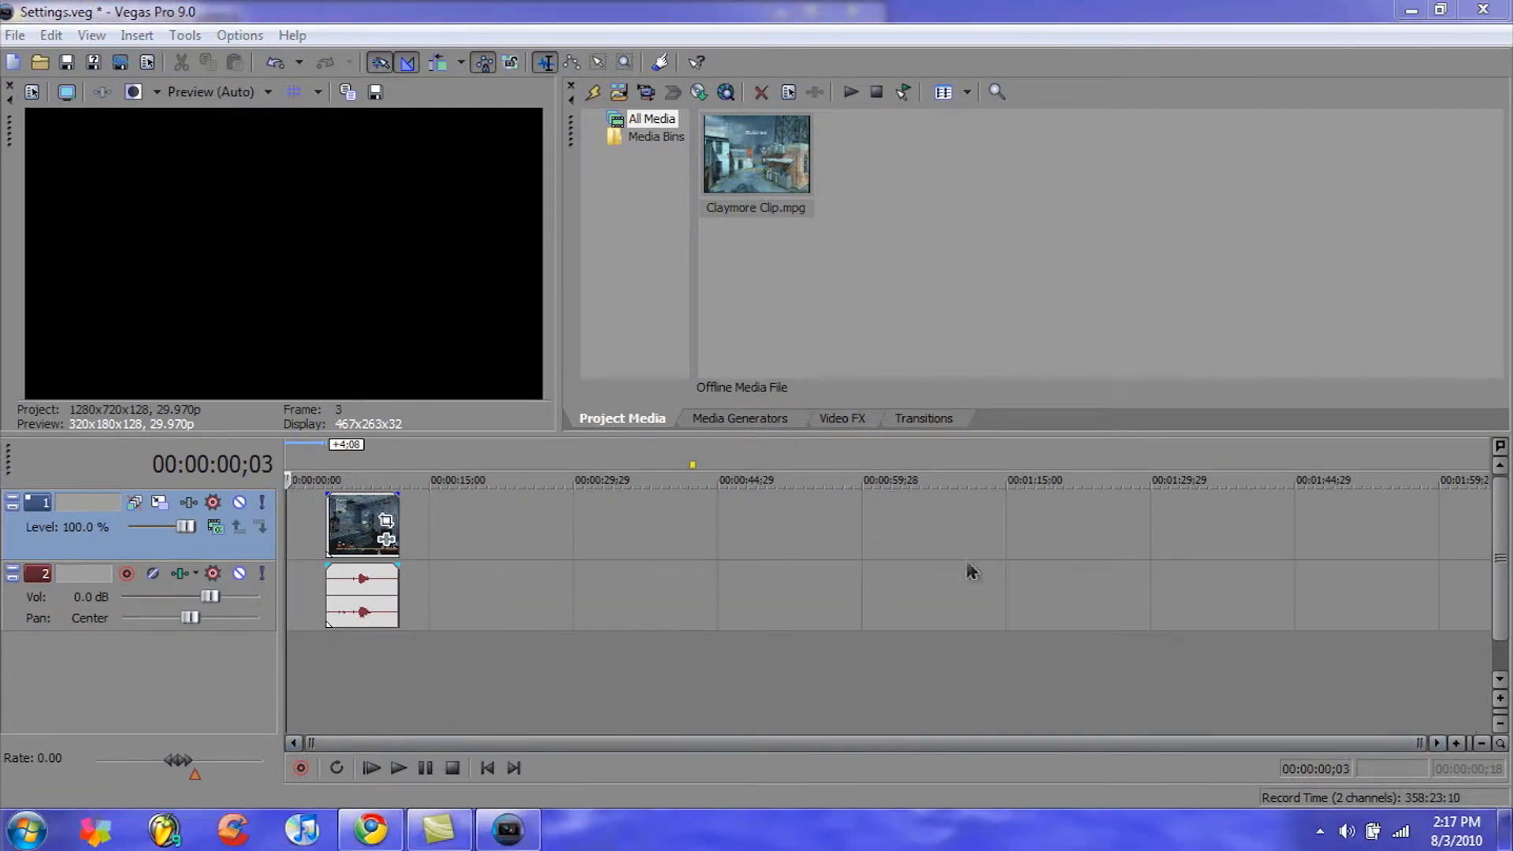
Apply the HDV 720-30p template with 32-bit floating point (full range) pixel format
left_click(14, 35)
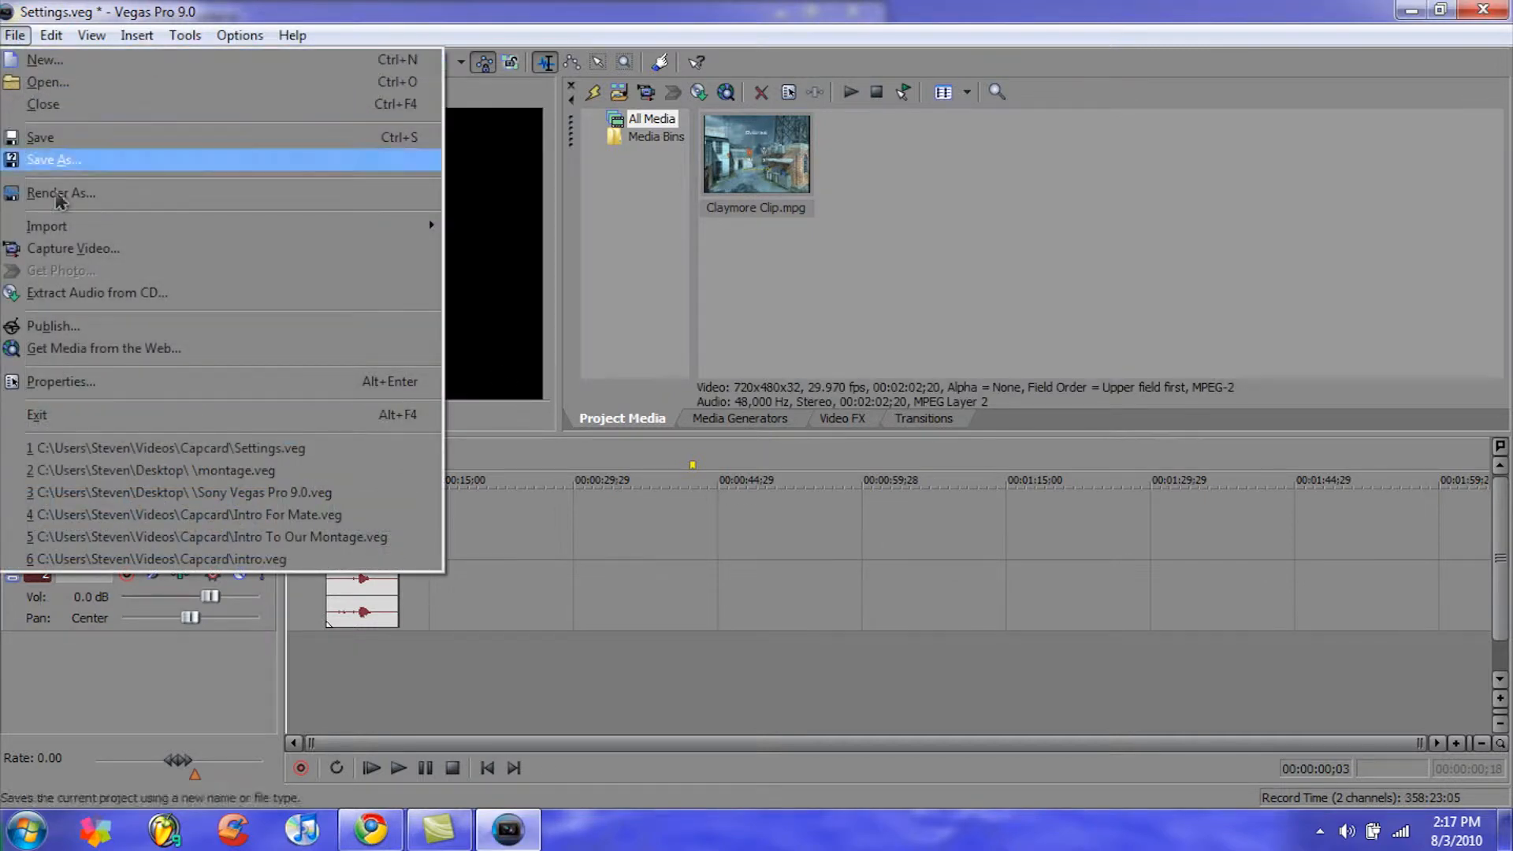
left_click(60, 381)
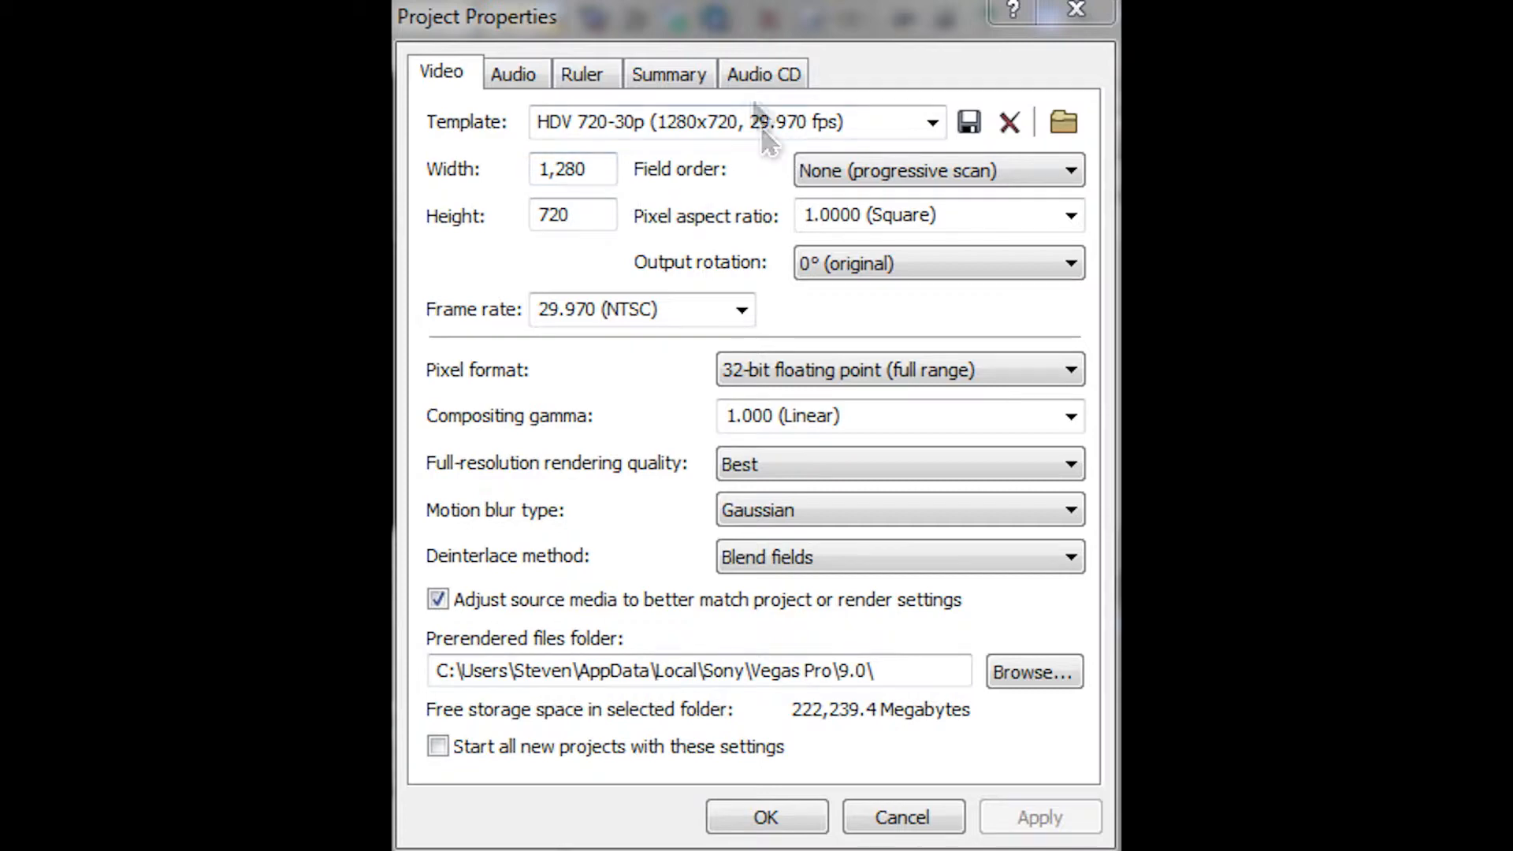
left_click(929, 121)
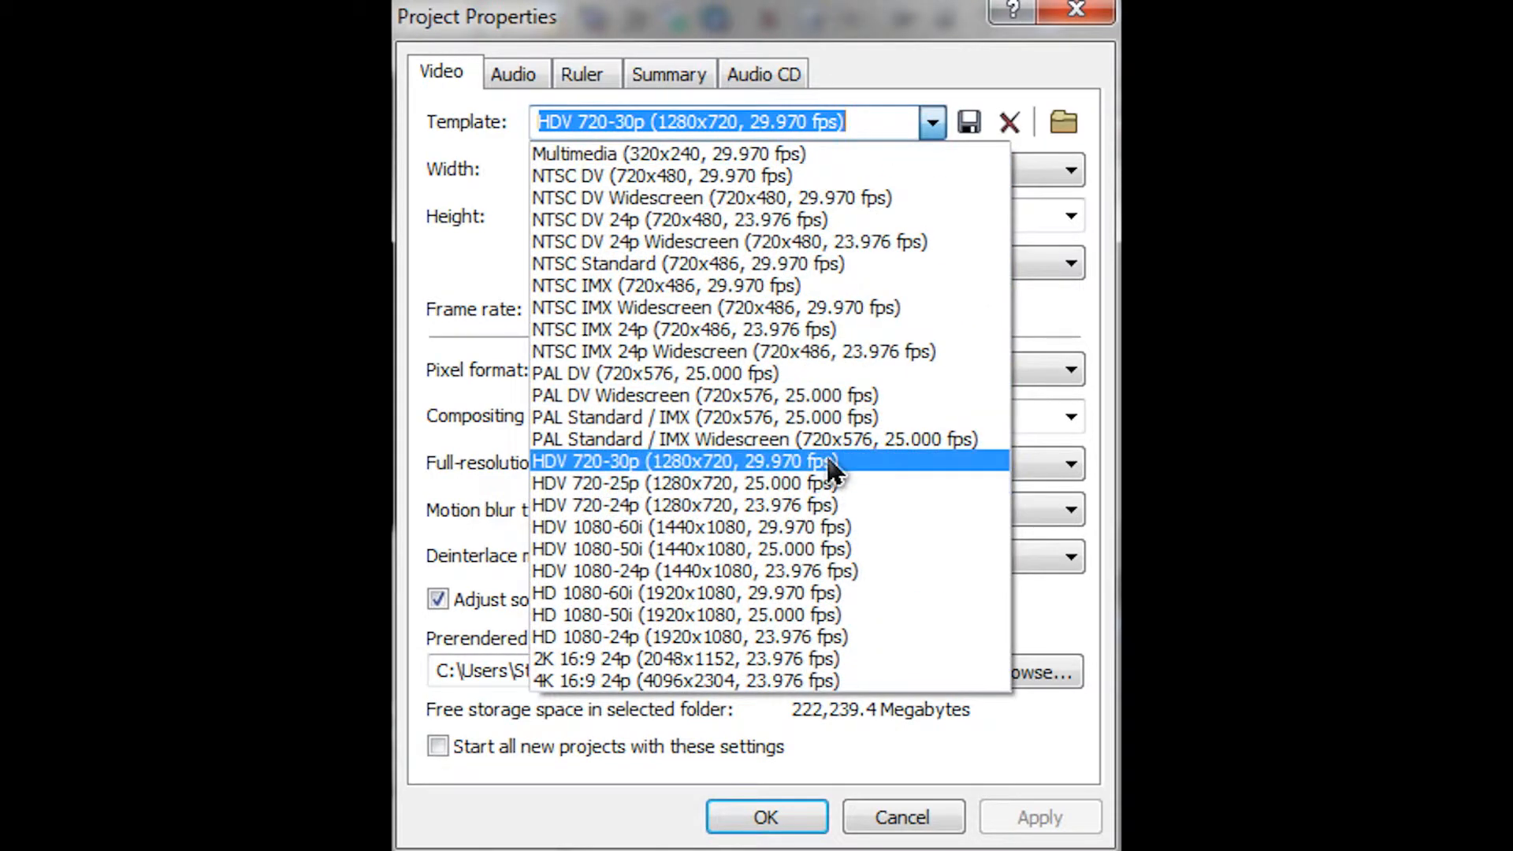
mouse_move(864, 468)
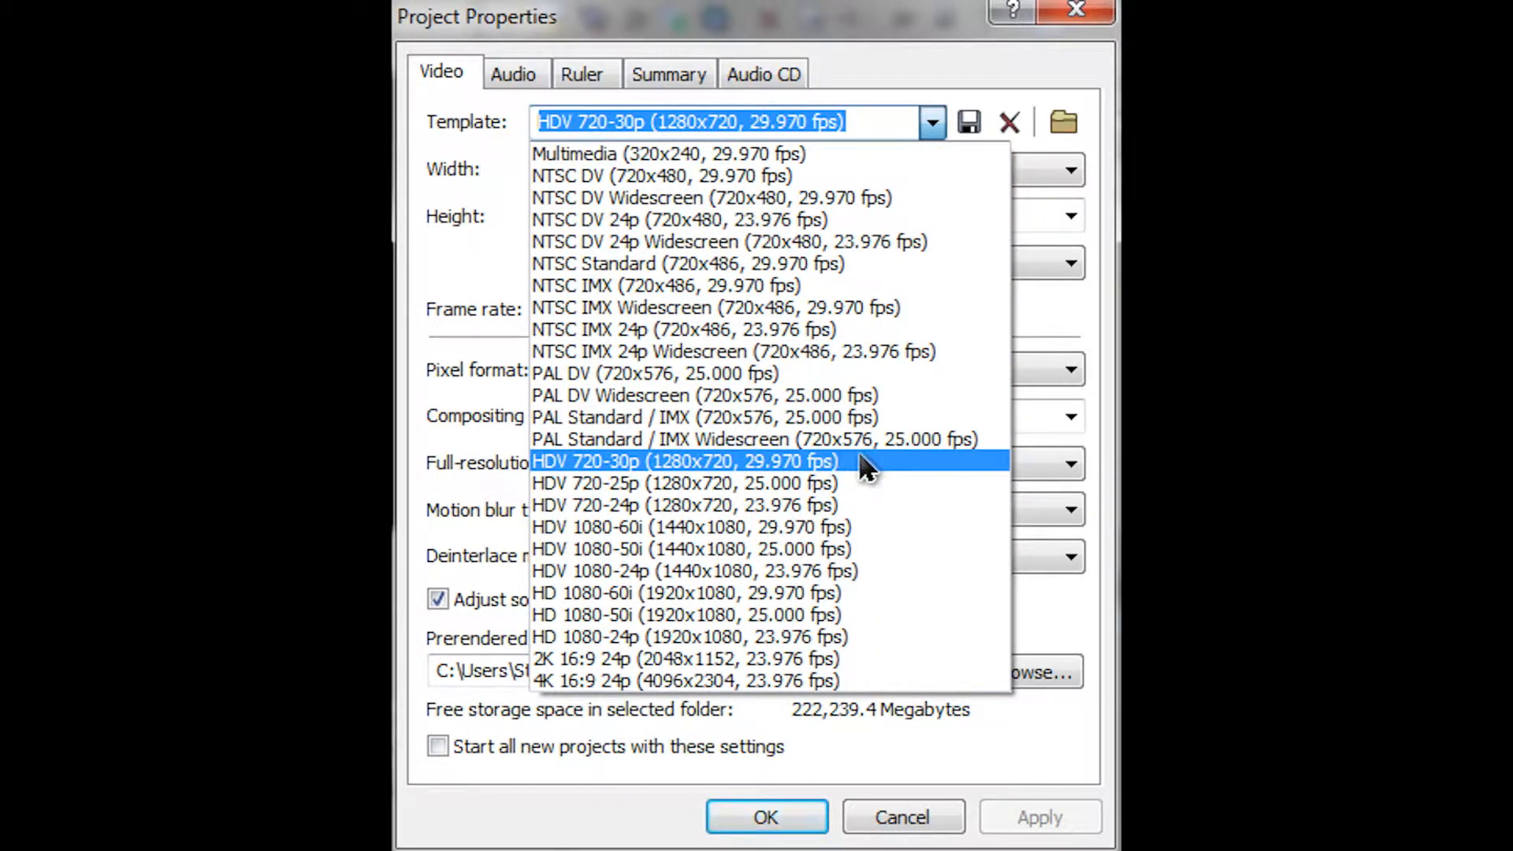
left_click(682, 461)
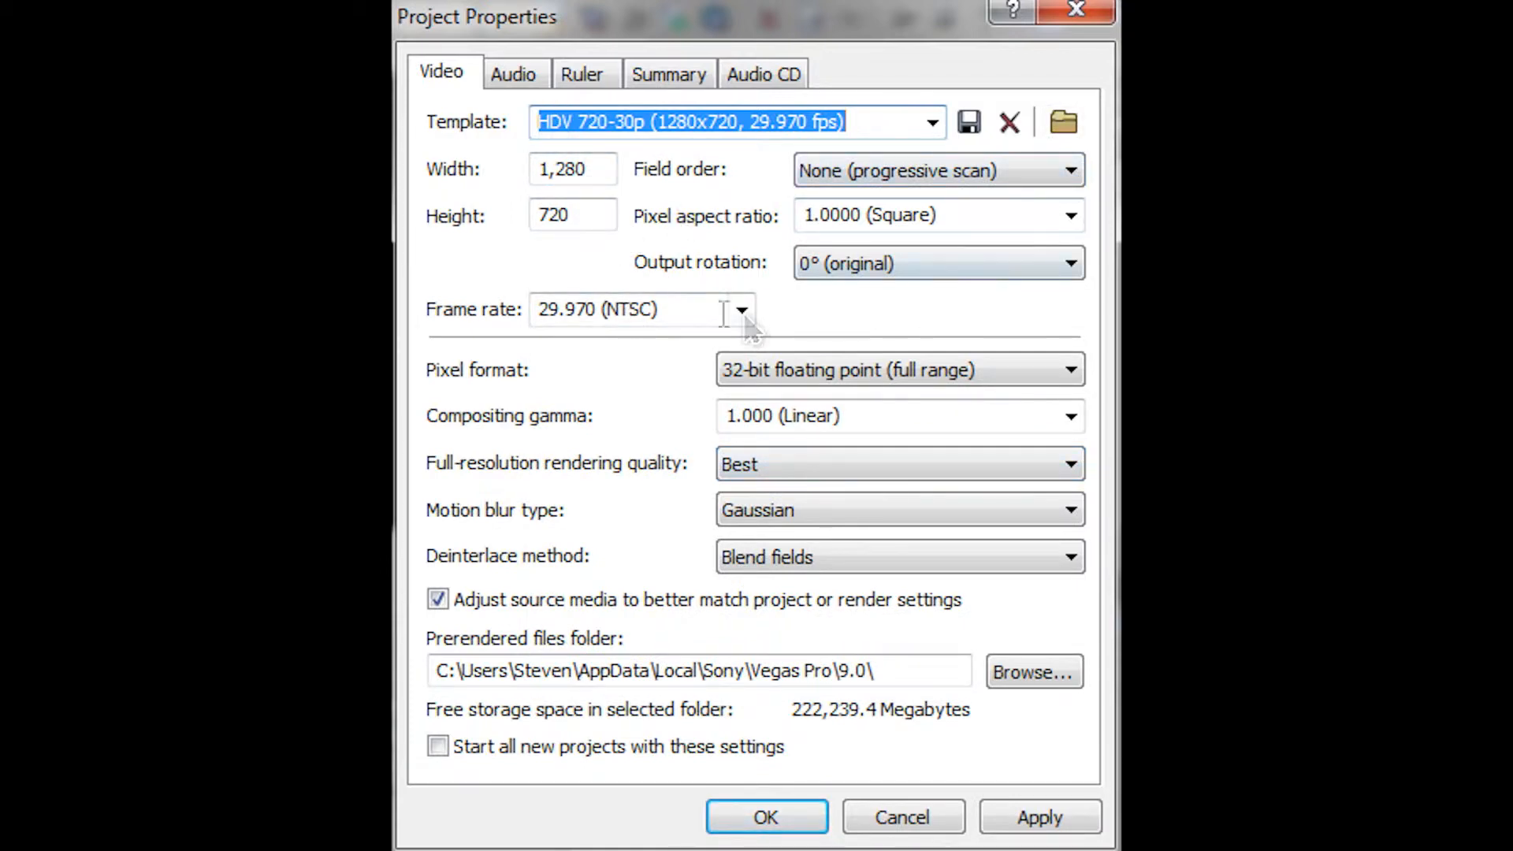
left_click(1069, 369)
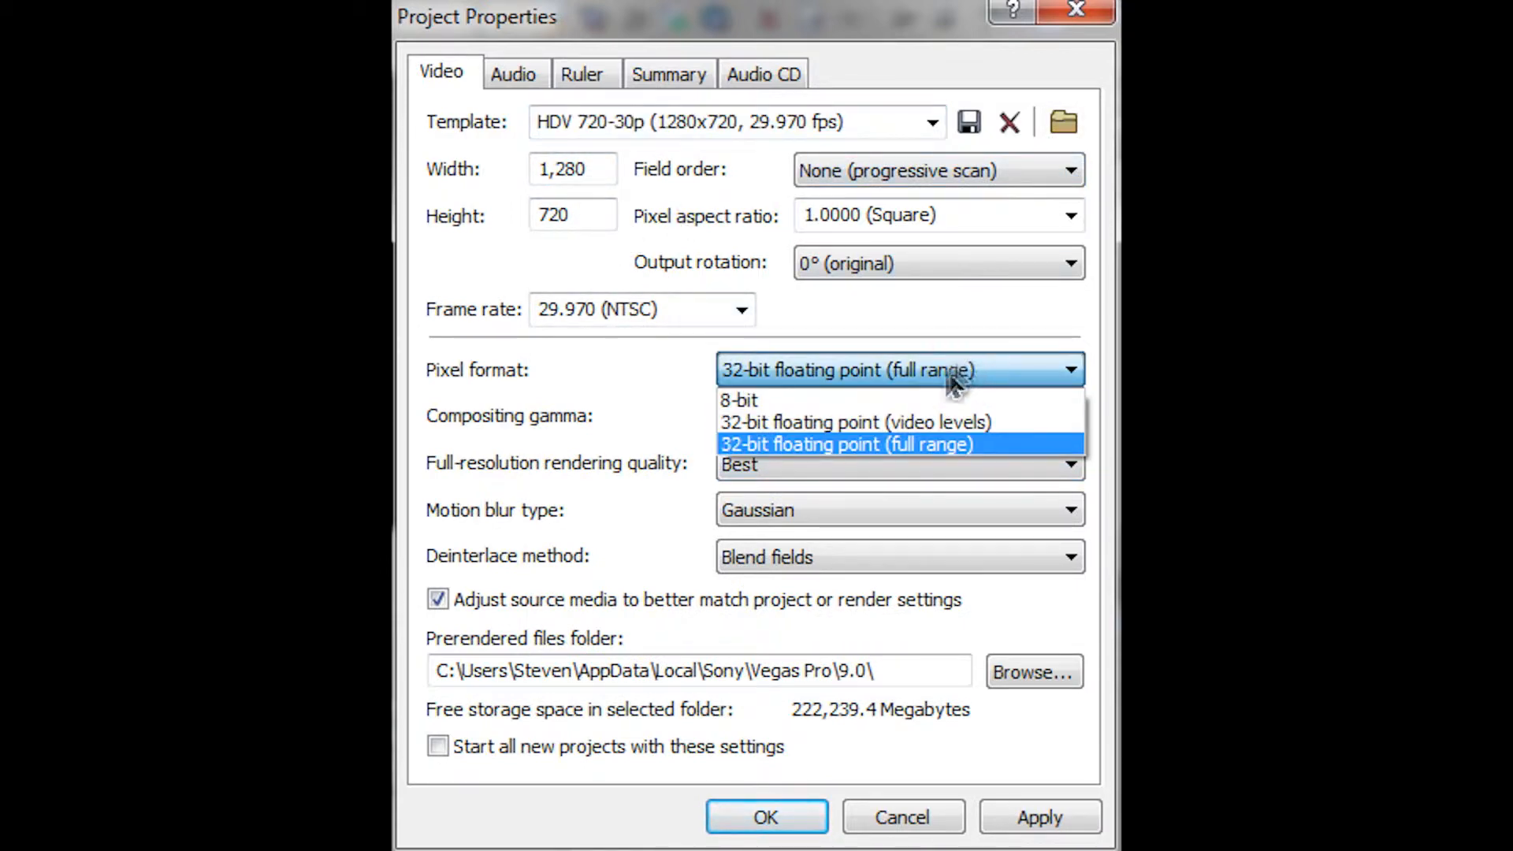
left_click(898, 464)
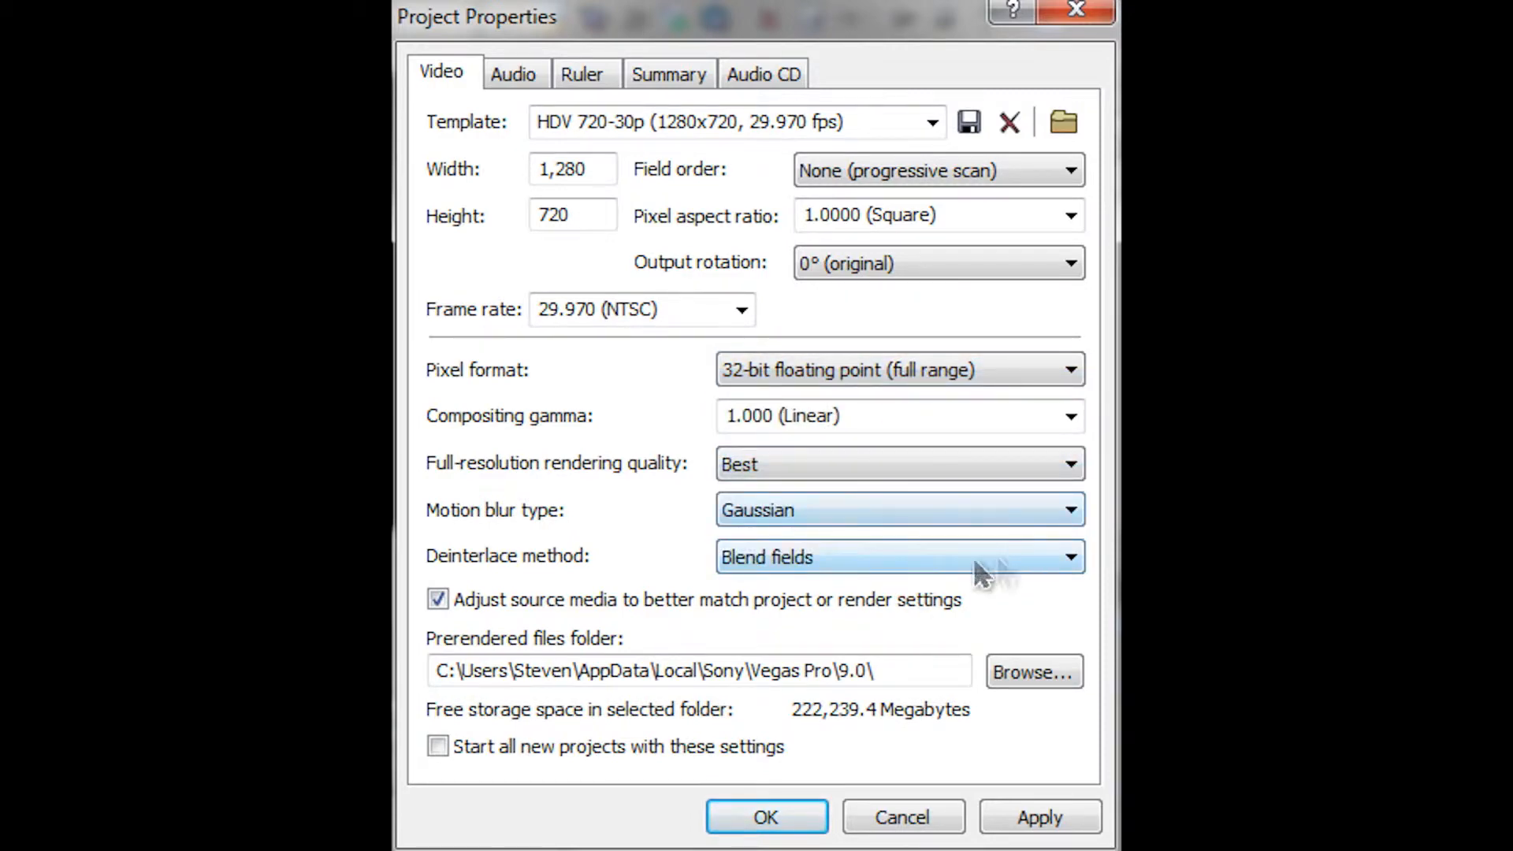
left_click(512, 73)
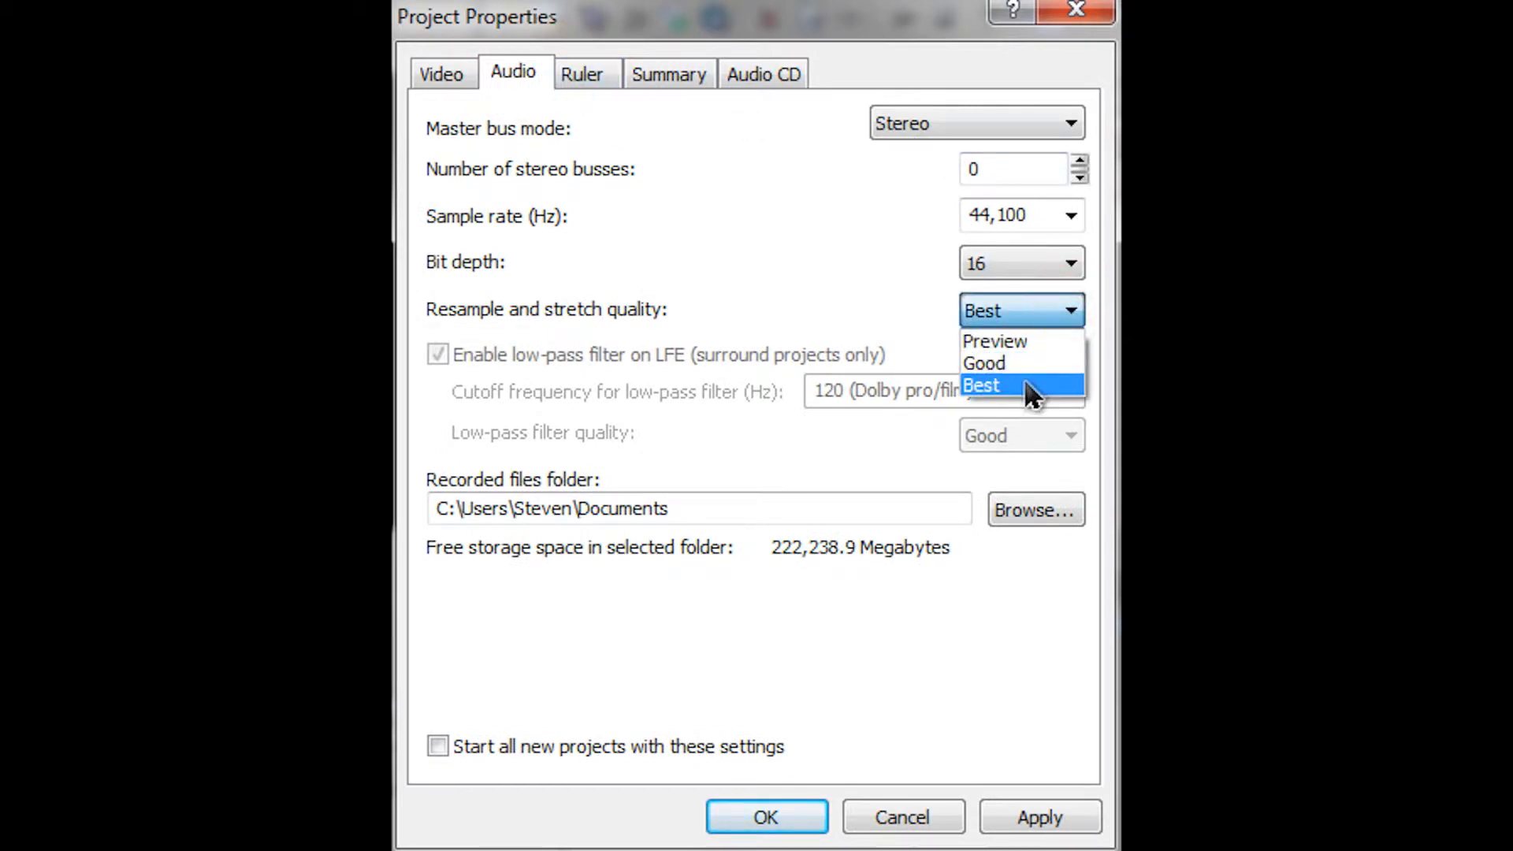
Set resample and stretch quality to Best, check the ruler settings, and confirm properties
left_click(982, 384)
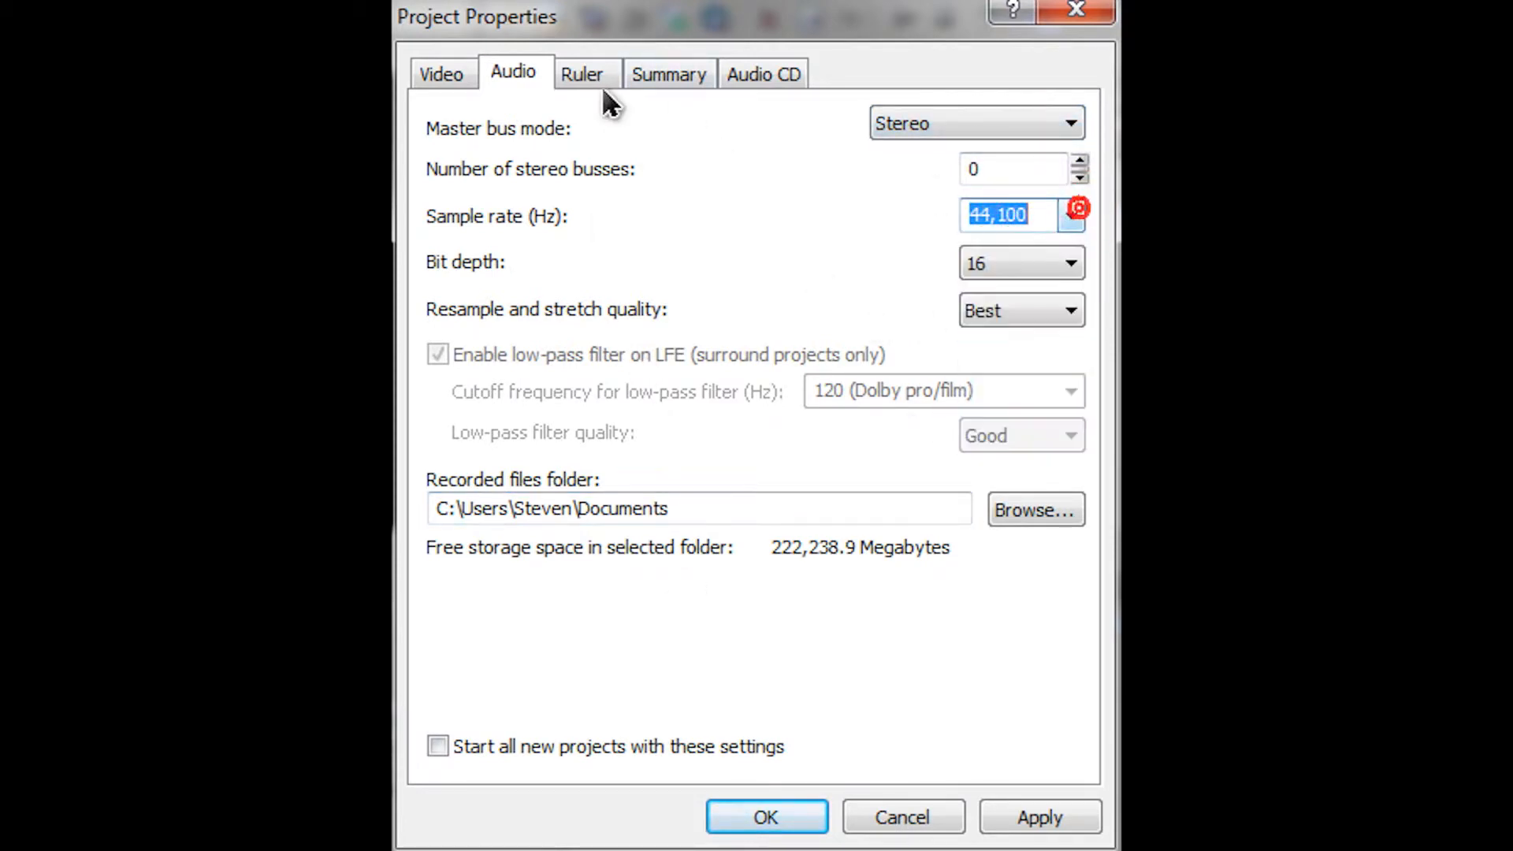
left_click(581, 74)
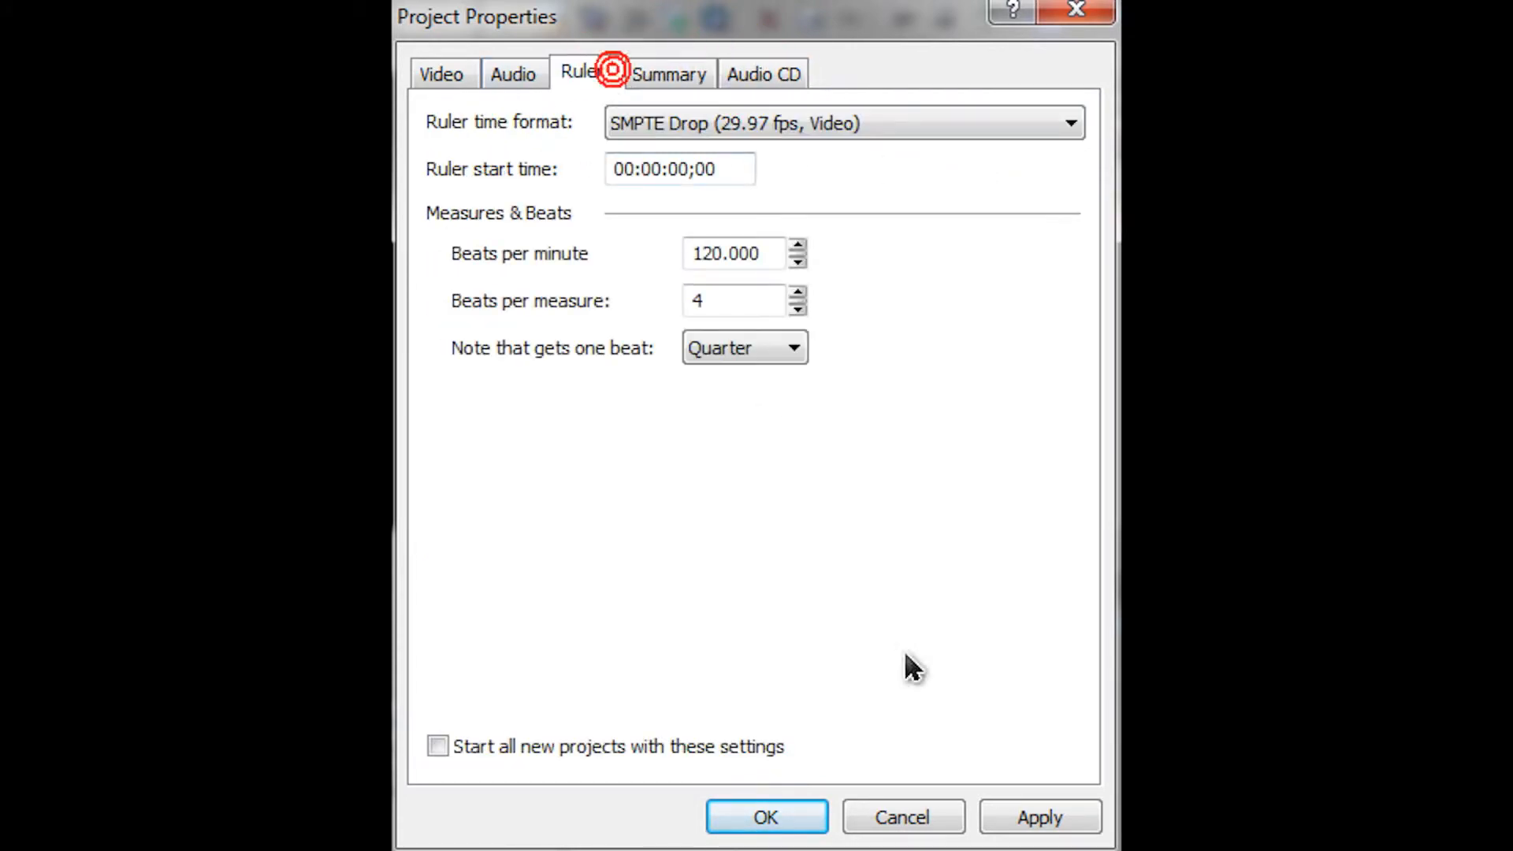
left_click(765, 816)
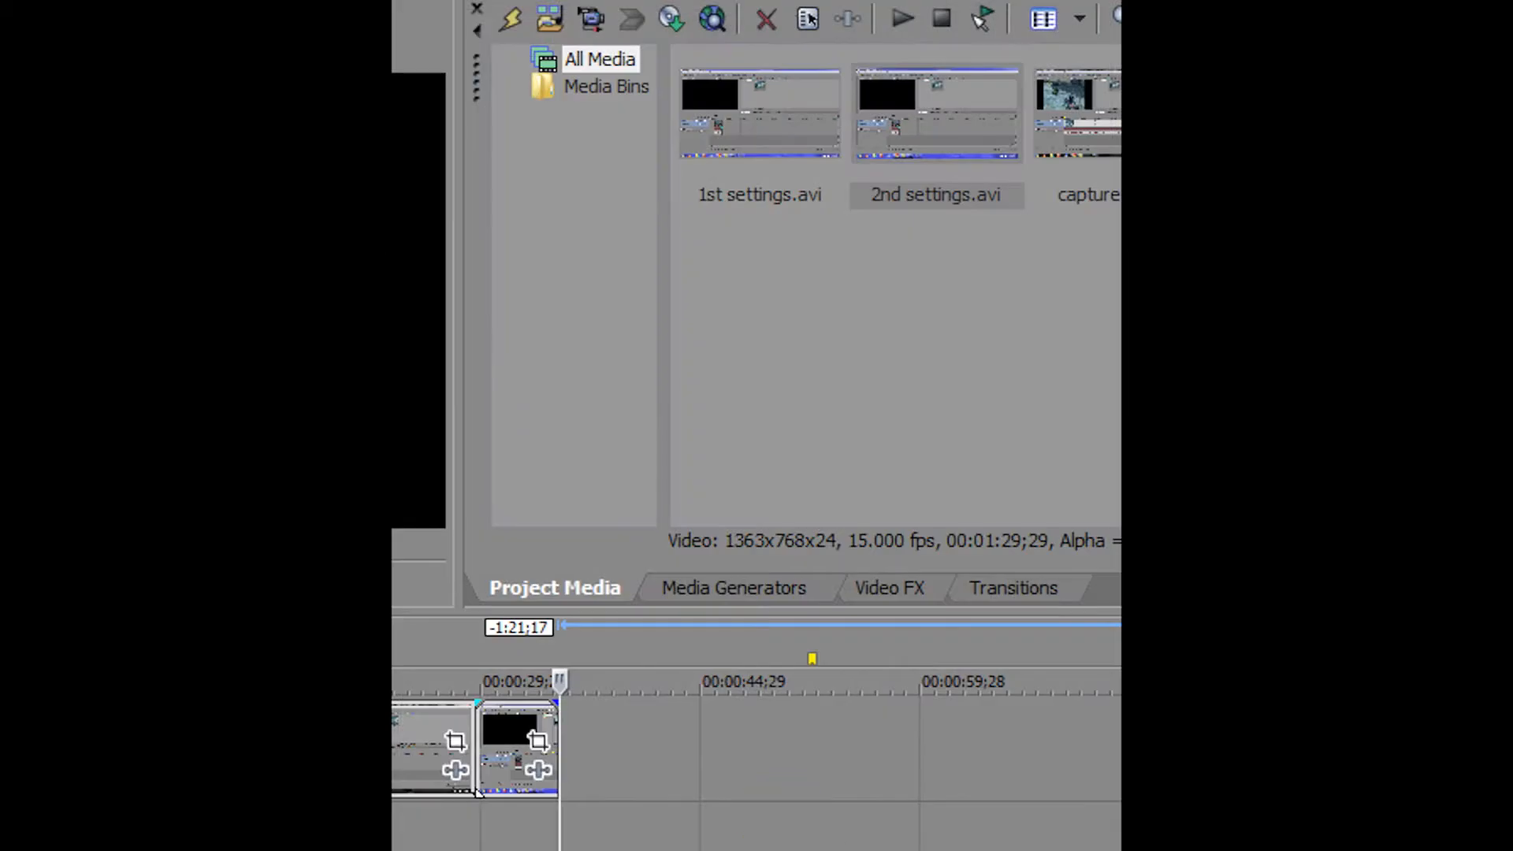
Render as Windows Media Video V11 using the 8 Mbps HD 1080-30p Video template, customizing it
left_click(953, 507)
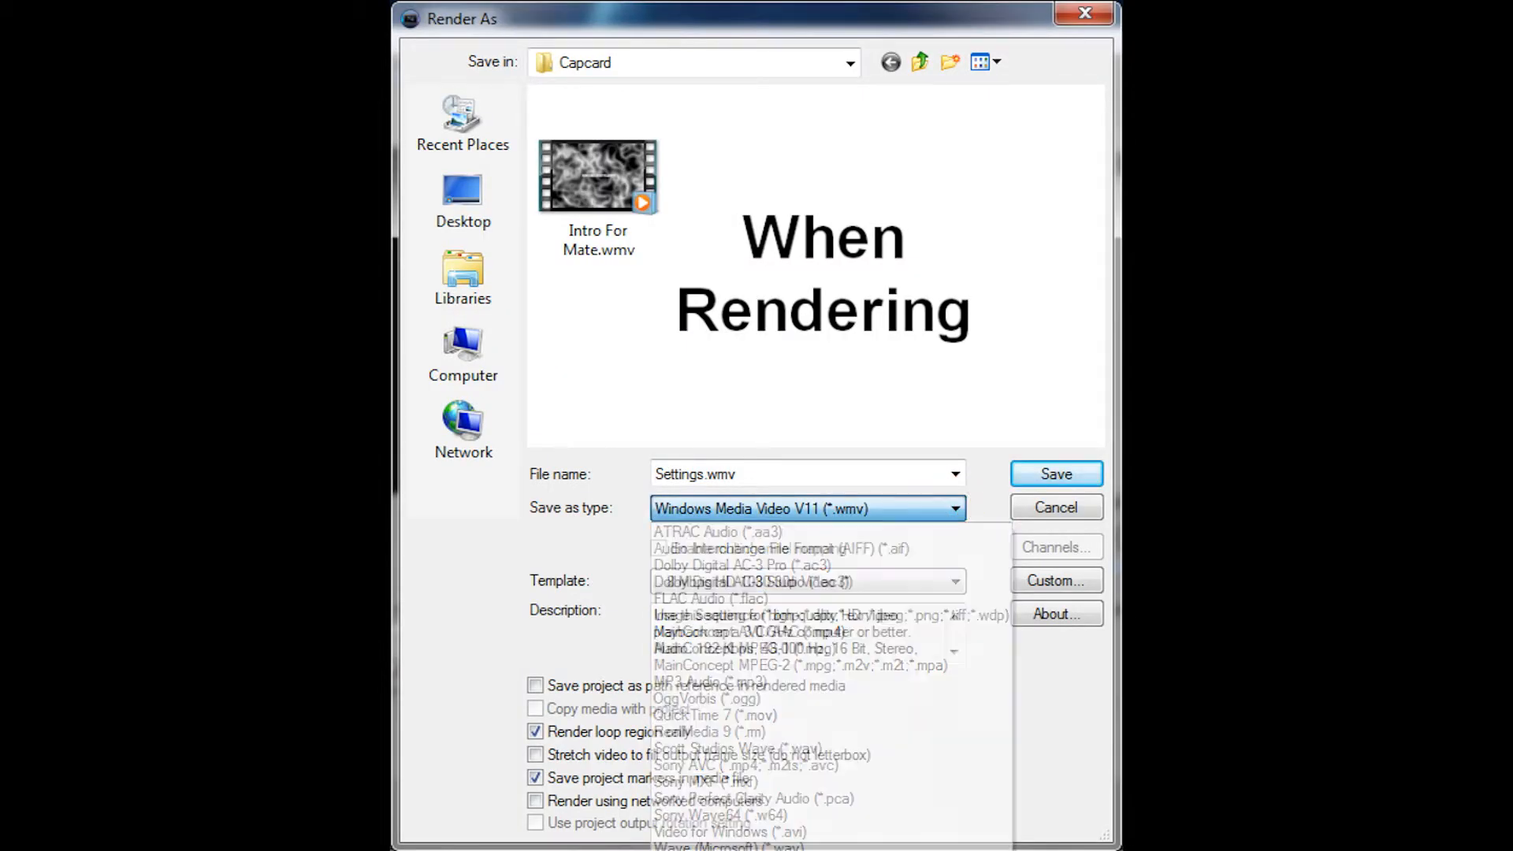
left_click(807, 580)
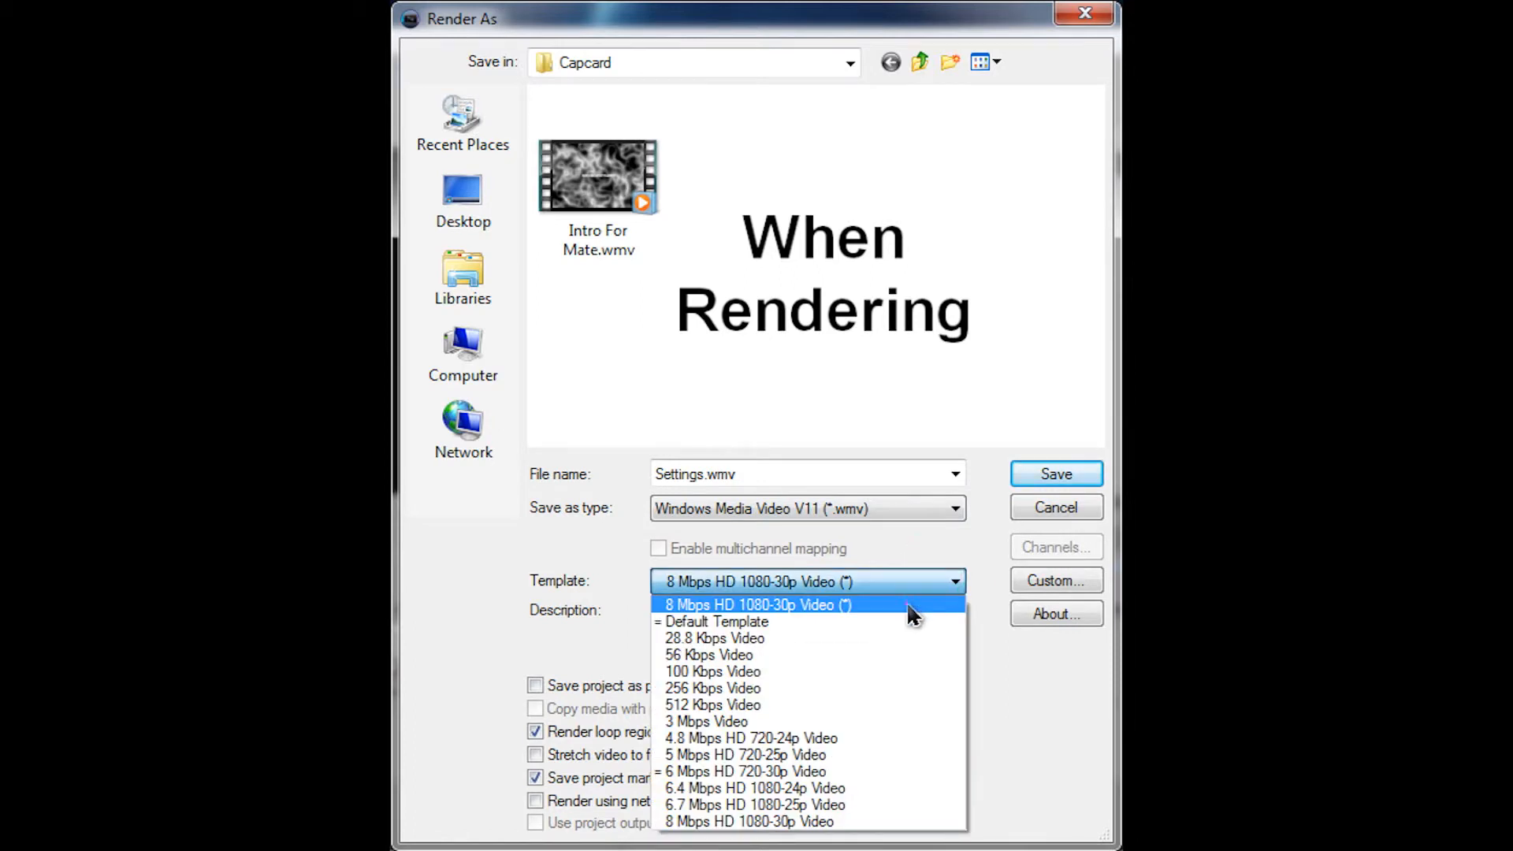
left_click(755, 605)
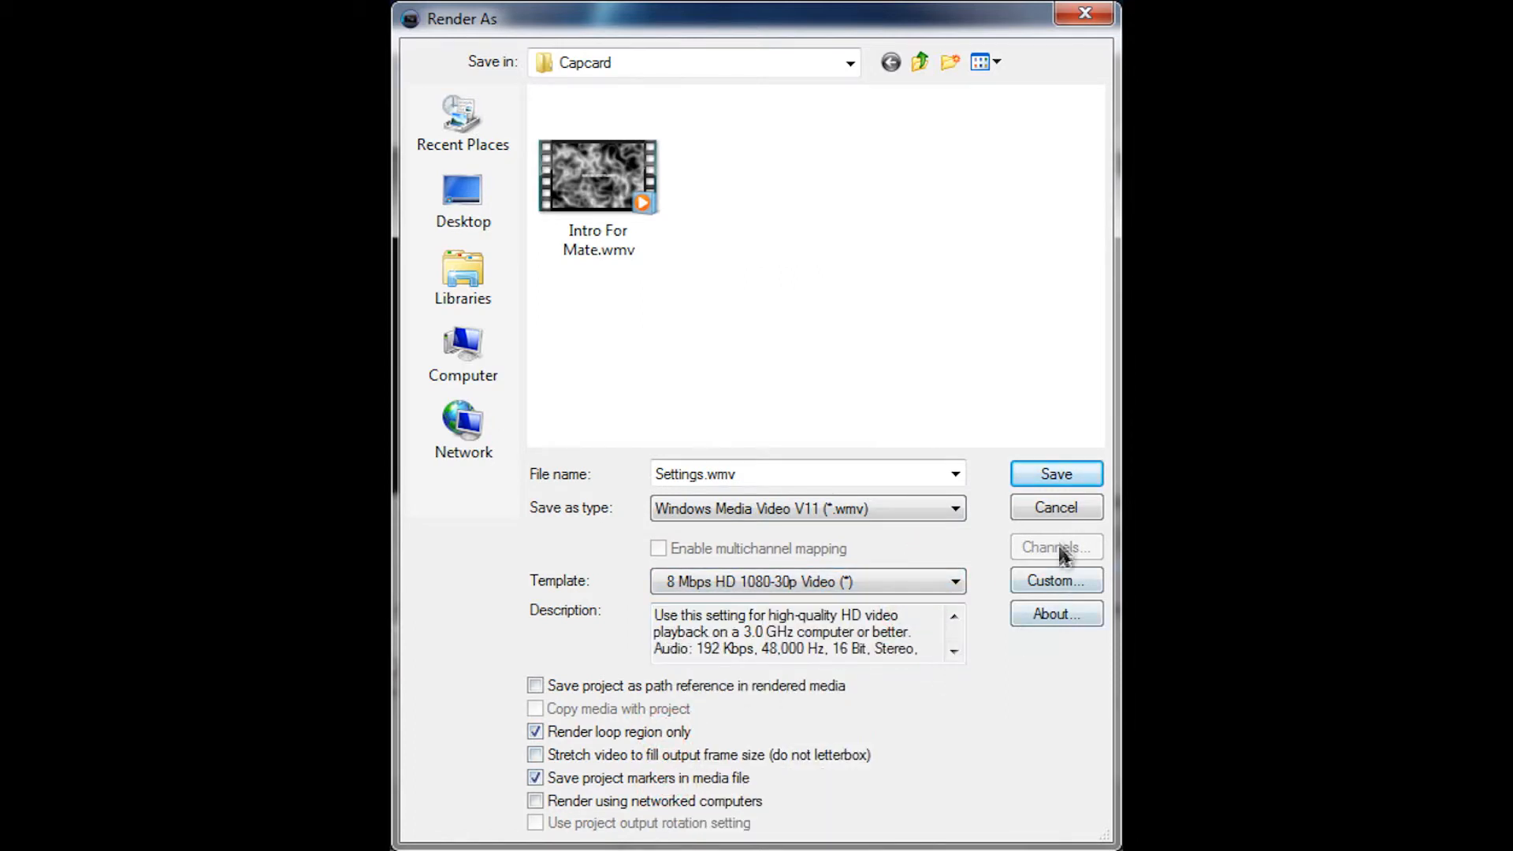
left_click(1054, 580)
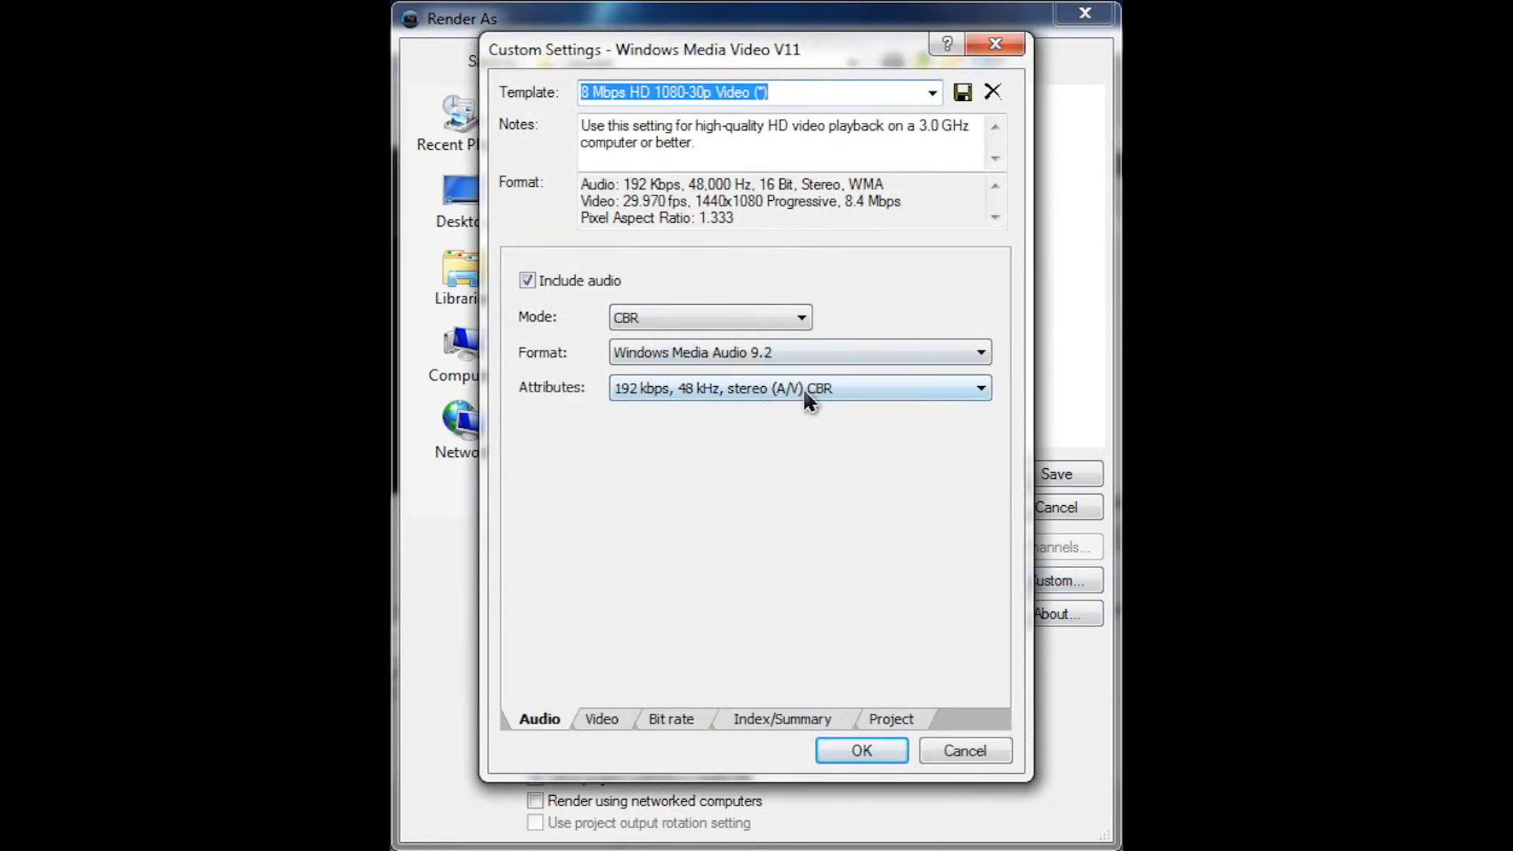
Keep WMA 9.2 audio, switch video to WMV 9 Advanced Profile, and review bit rate and project settings
left_click(980, 353)
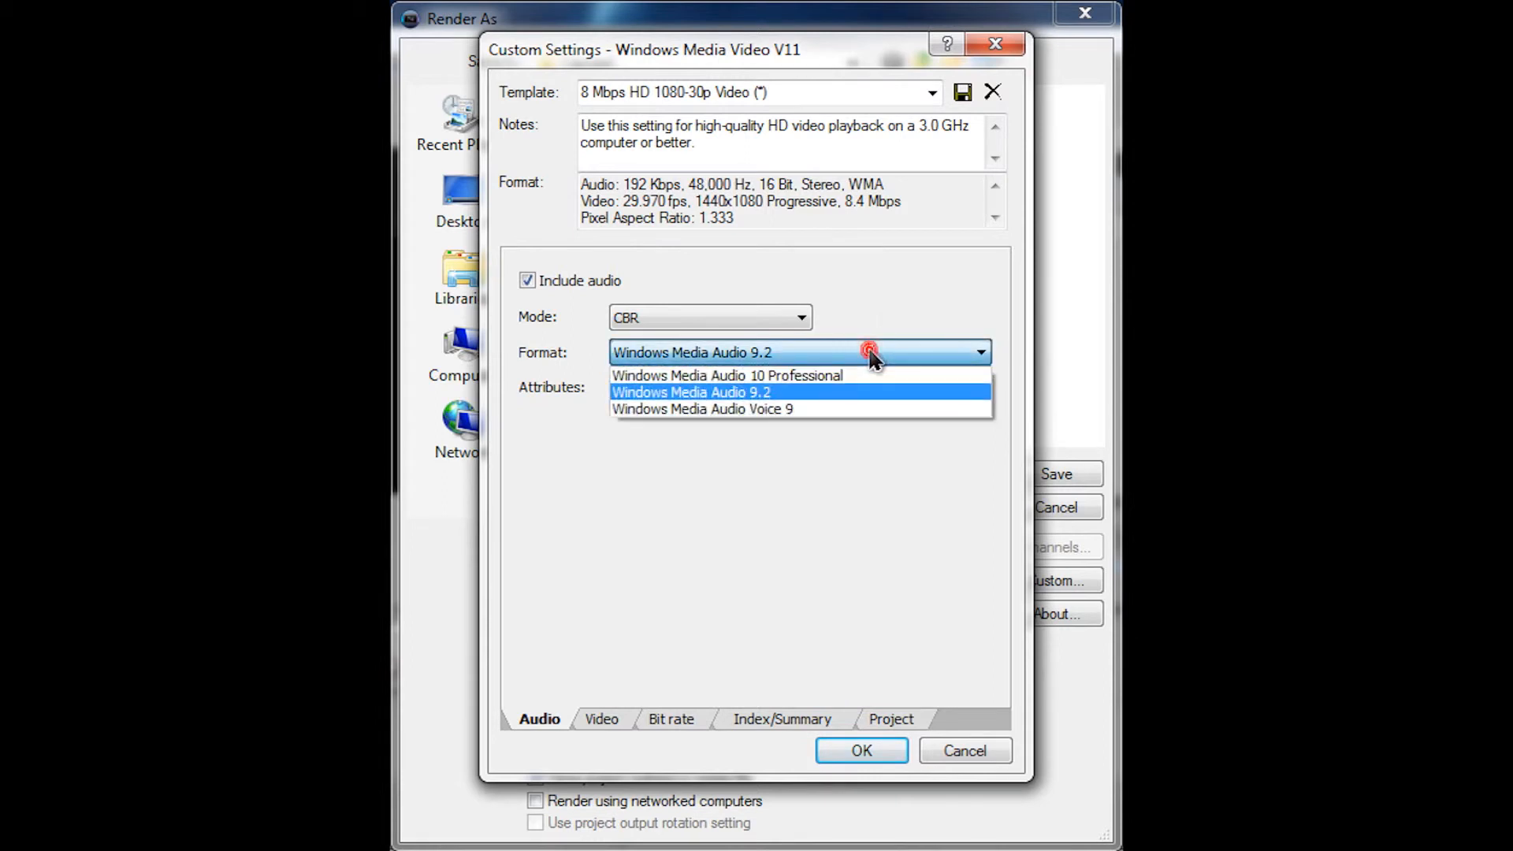
left_click(689, 392)
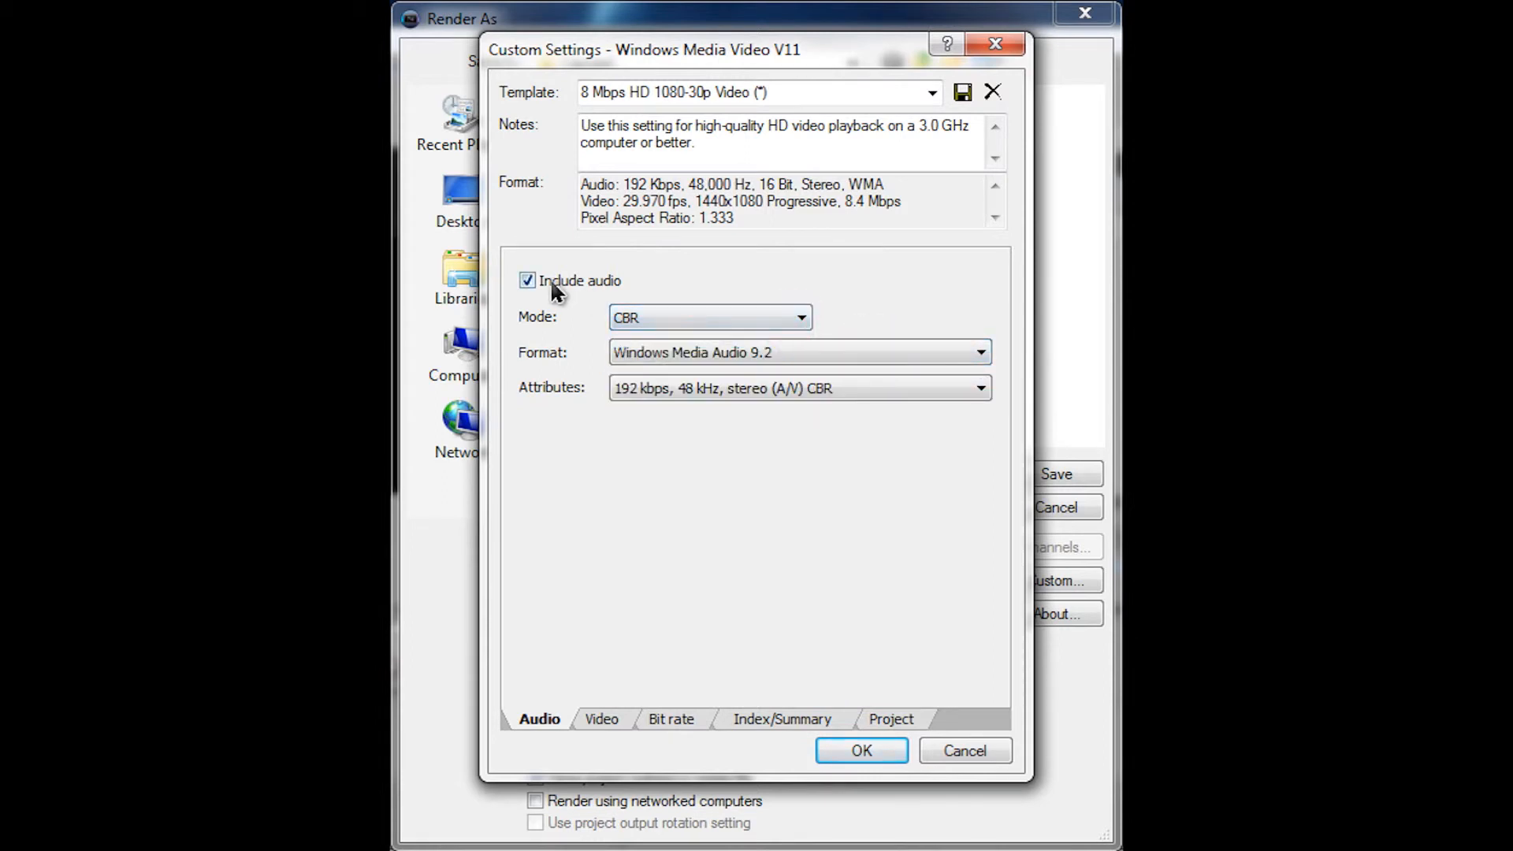
left_click(602, 719)
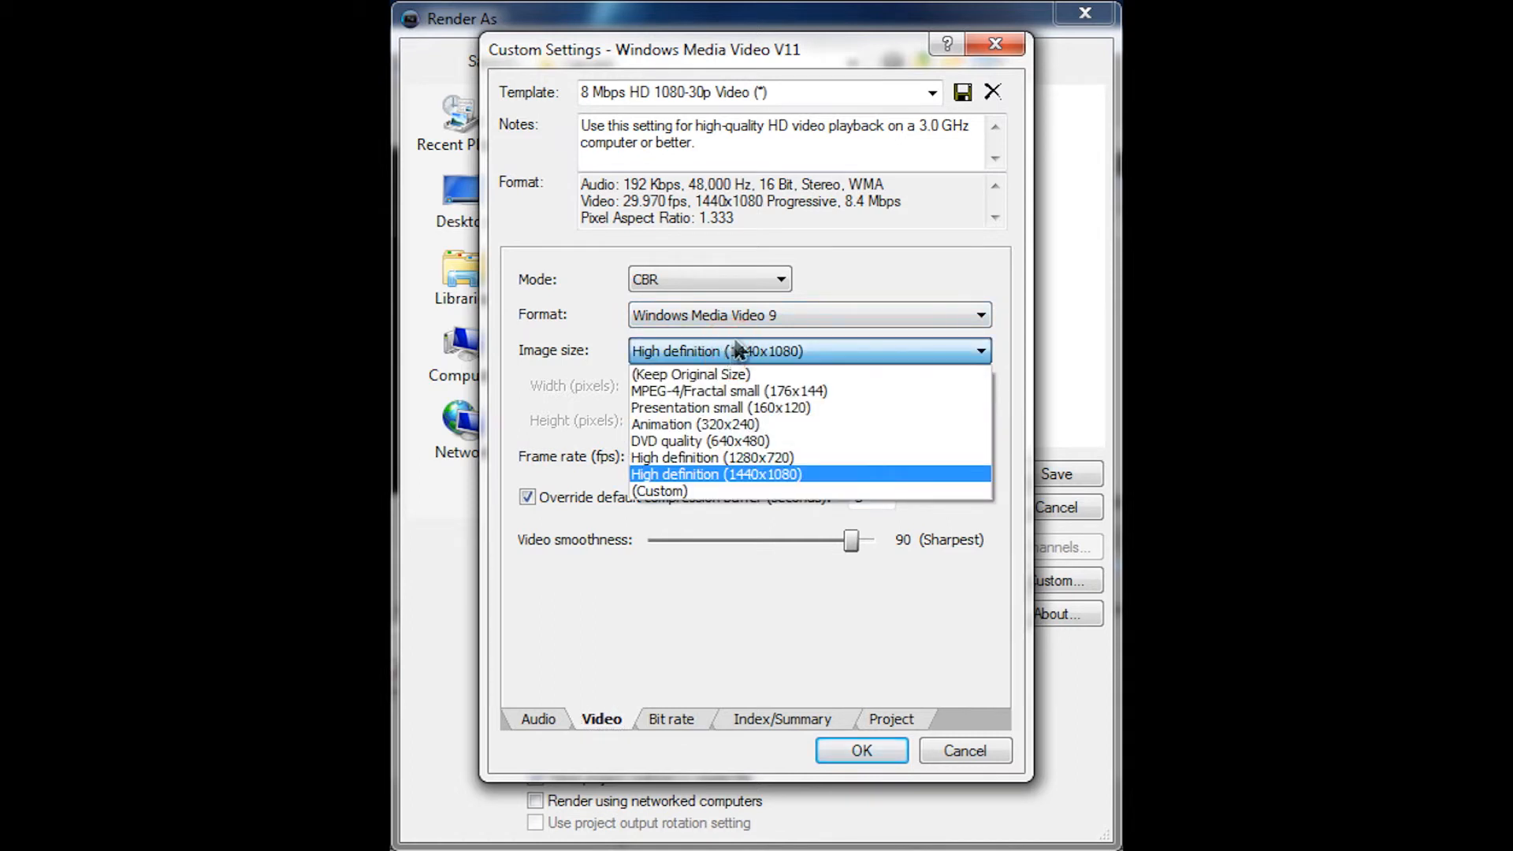
mouse_move(728, 483)
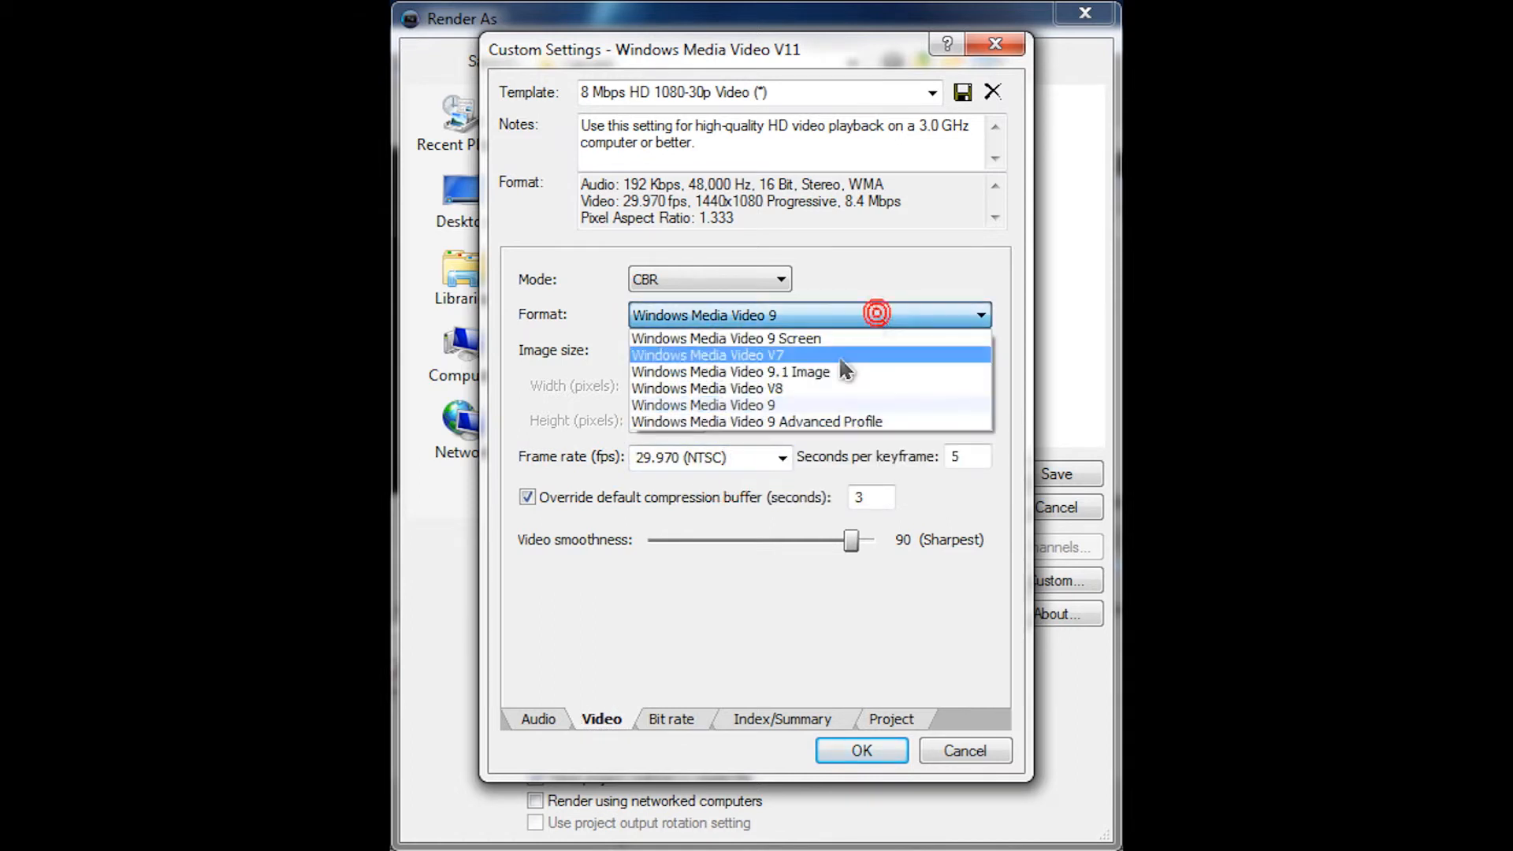
mouse_move(822, 422)
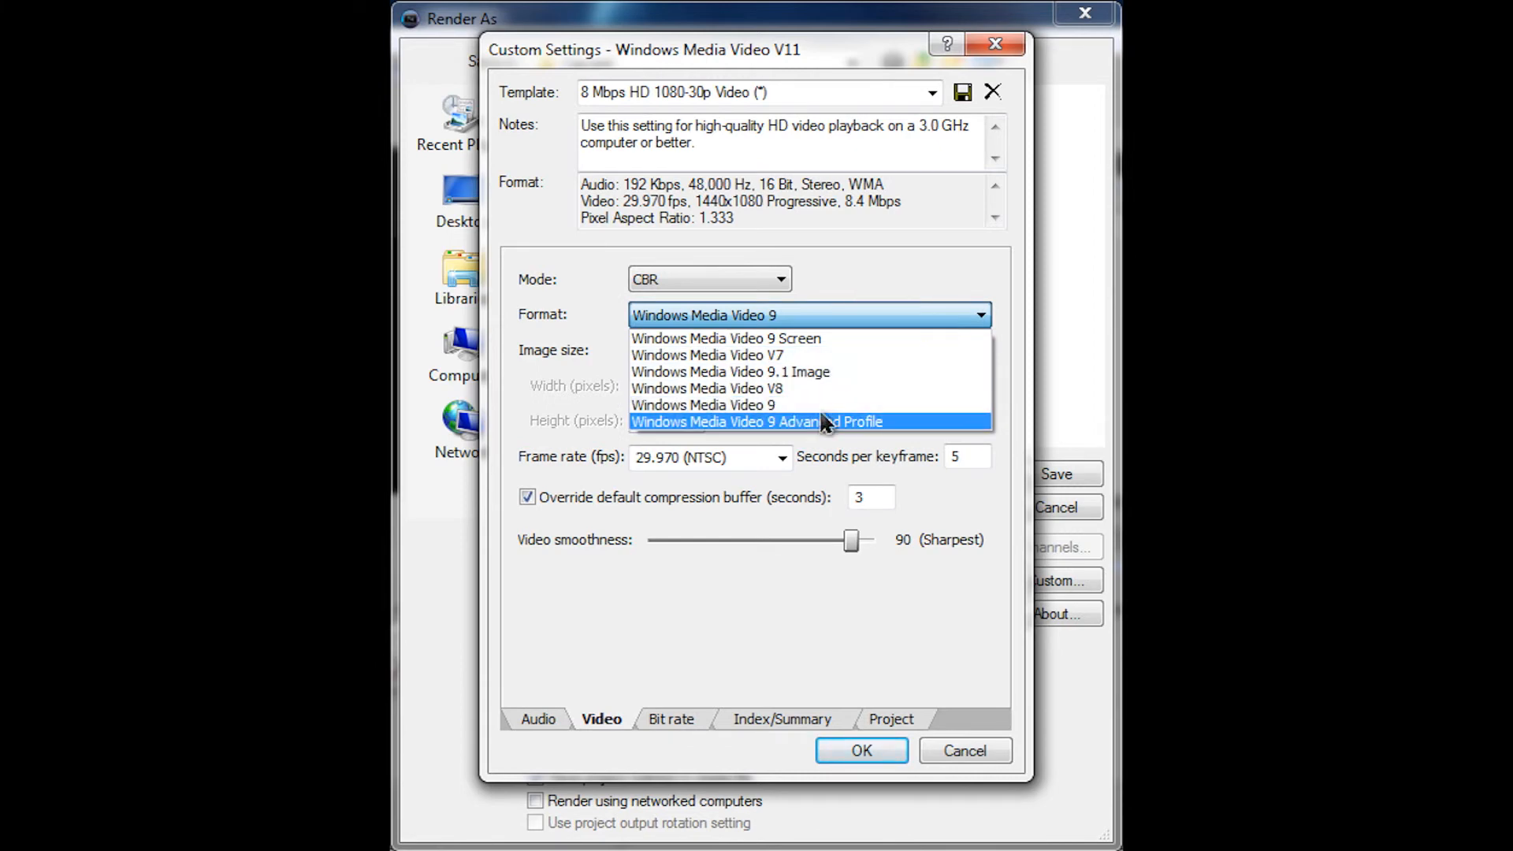
left_click(758, 421)
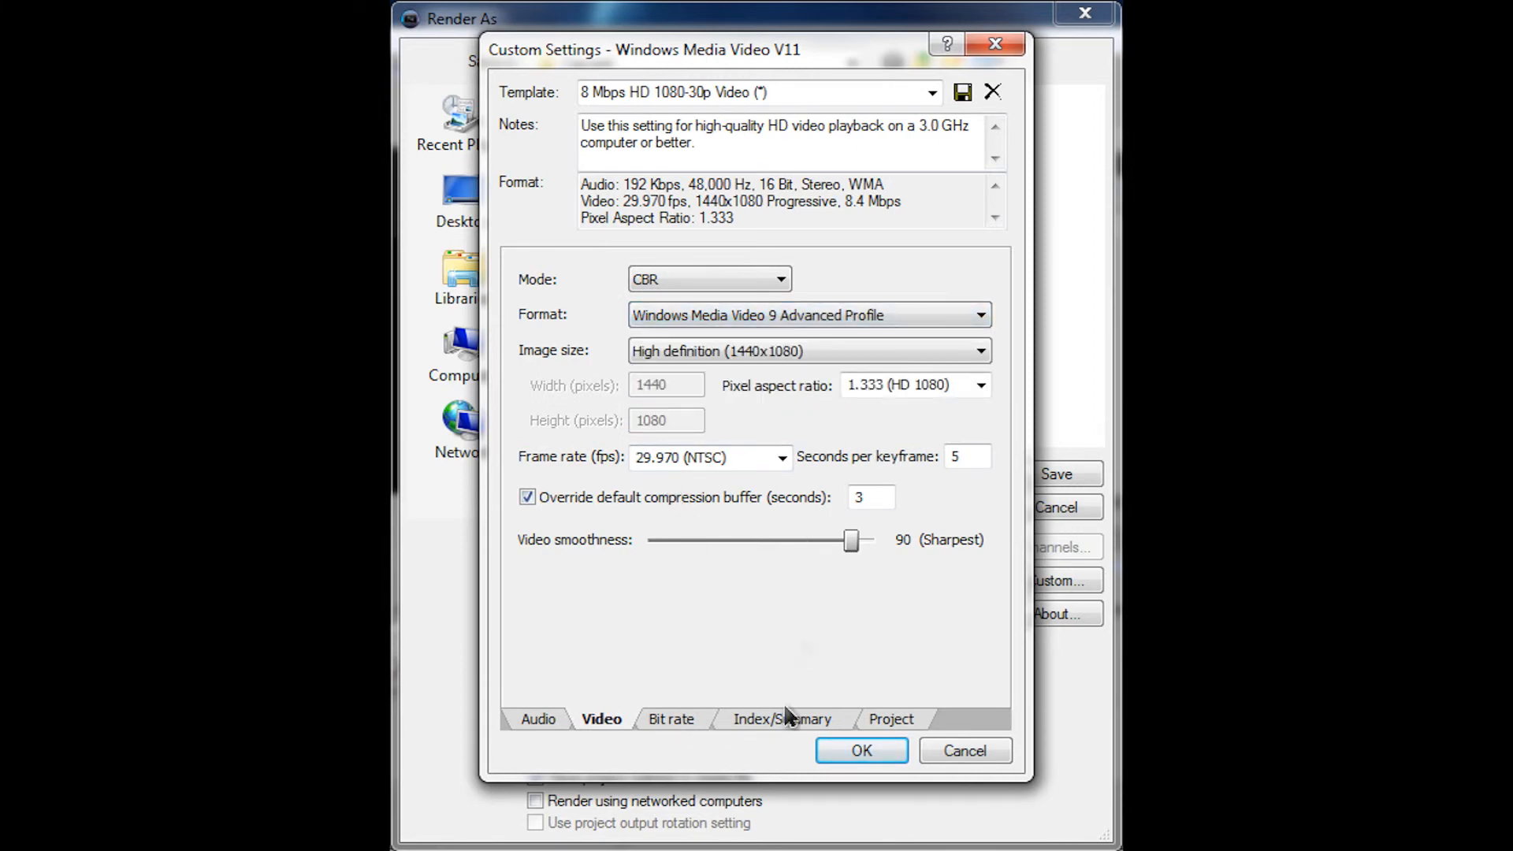
left_click(672, 719)
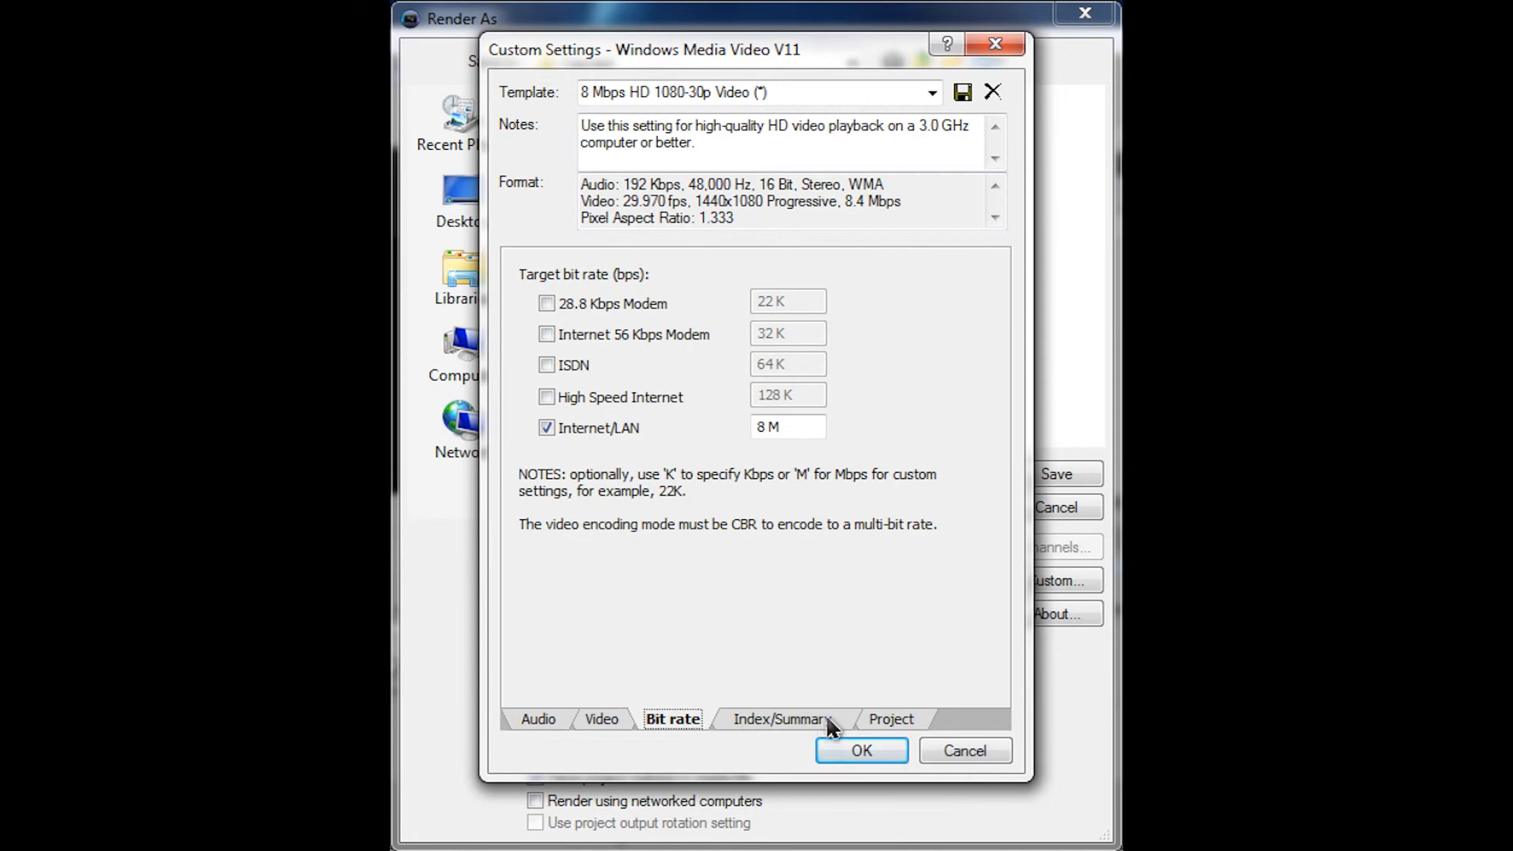
left_click(891, 719)
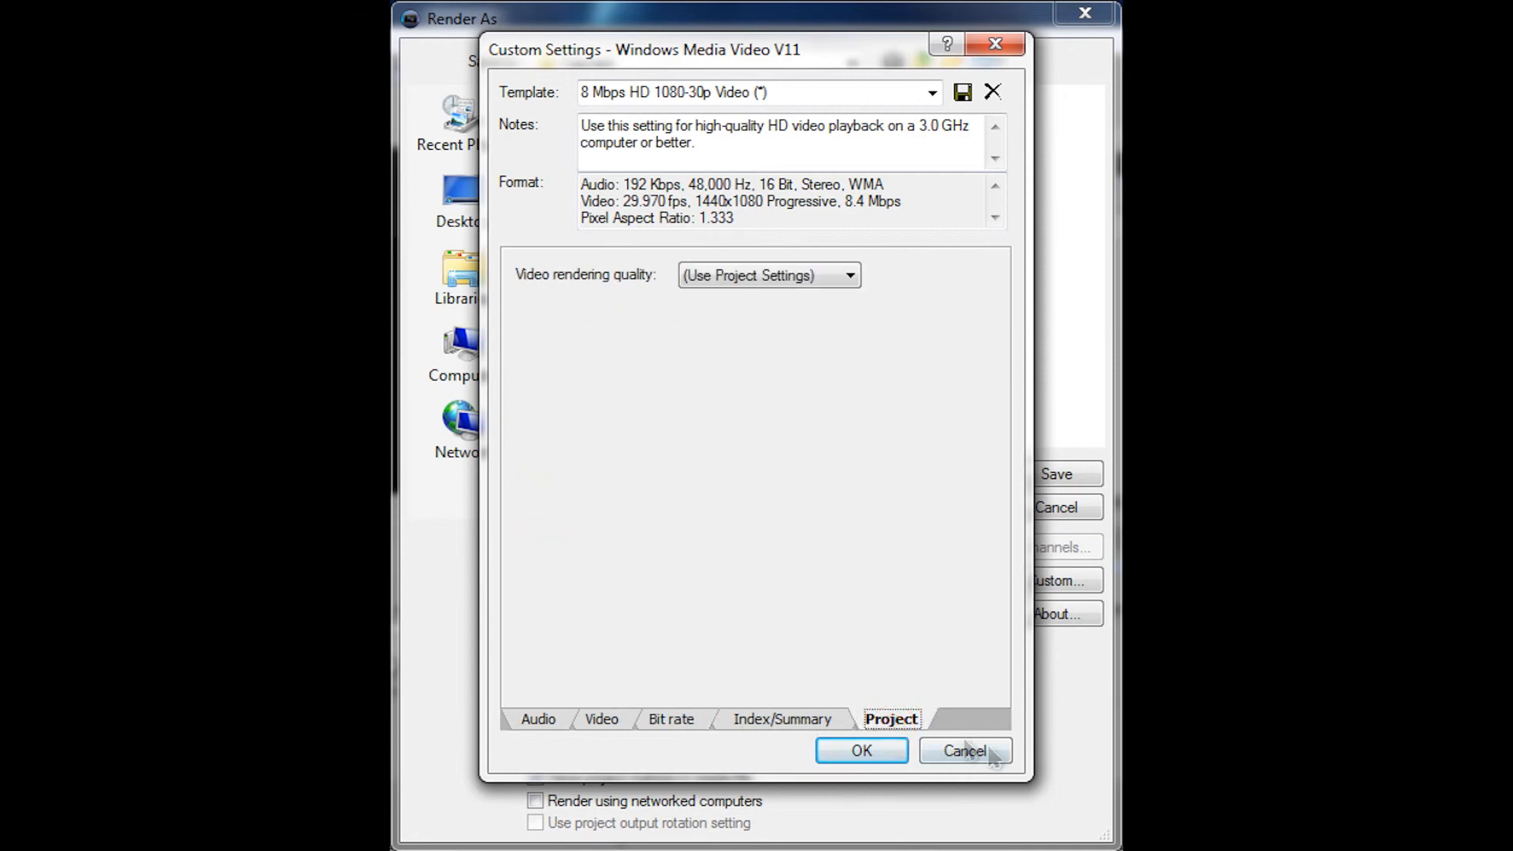